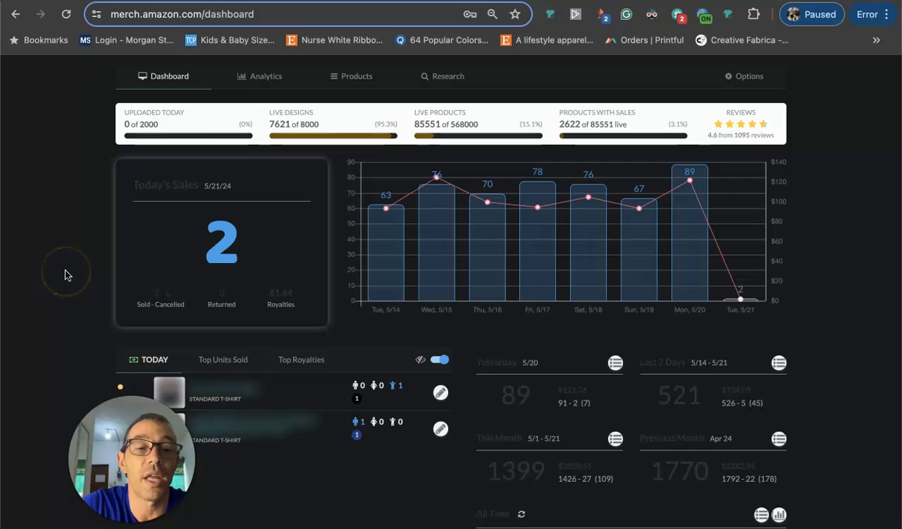
mouse_move(66, 272)
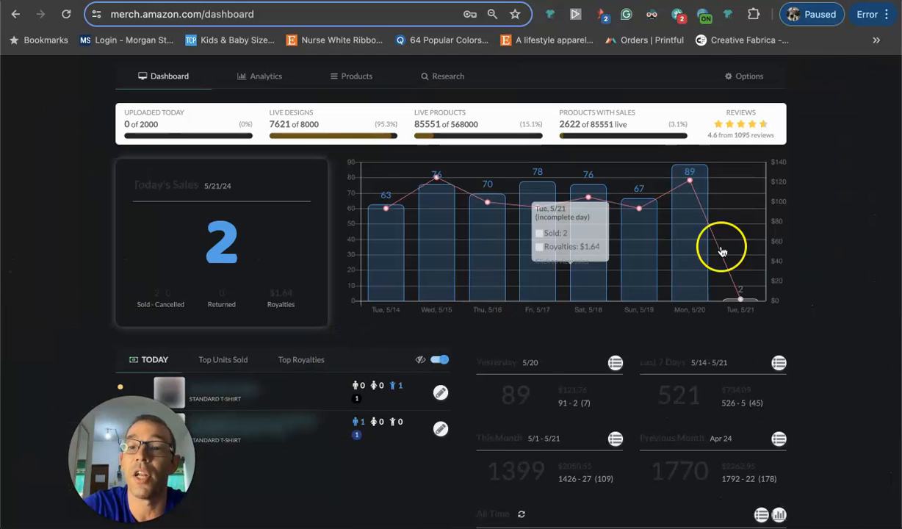
mouse_move(689, 199)
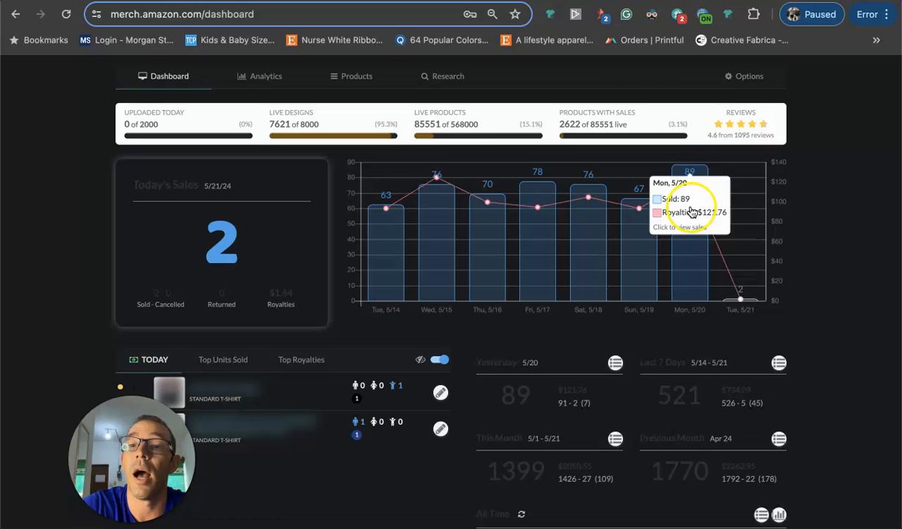
mouse_move(485, 376)
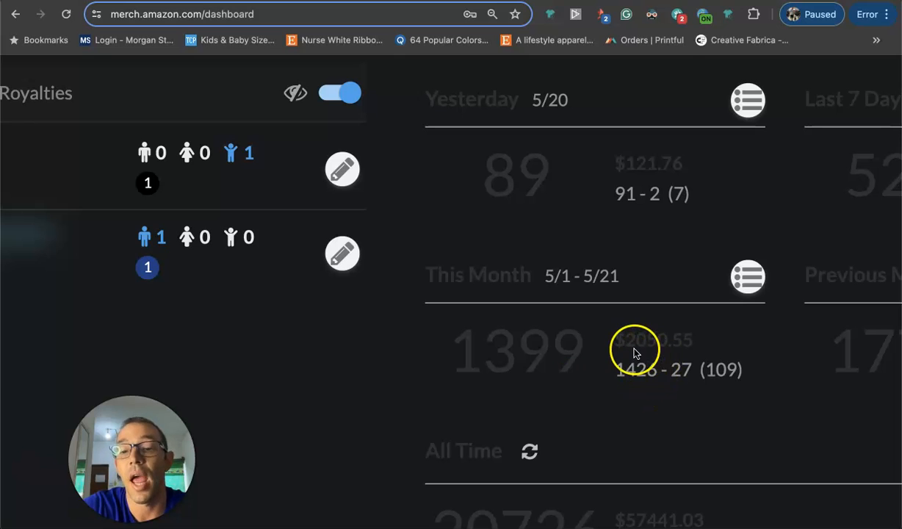
mouse_move(514, 242)
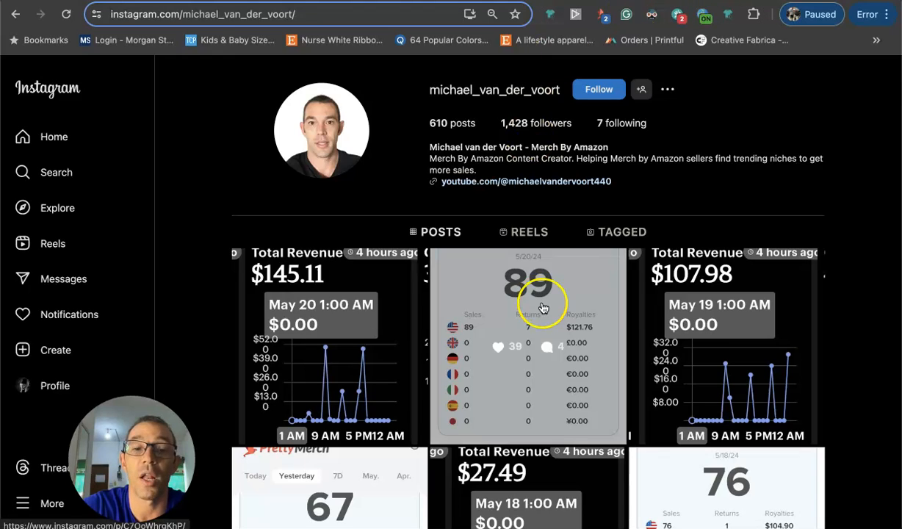
Locate the Argentina unicorn illustration in the gallery and bring up its prompt for editing.
scroll("down", 3)
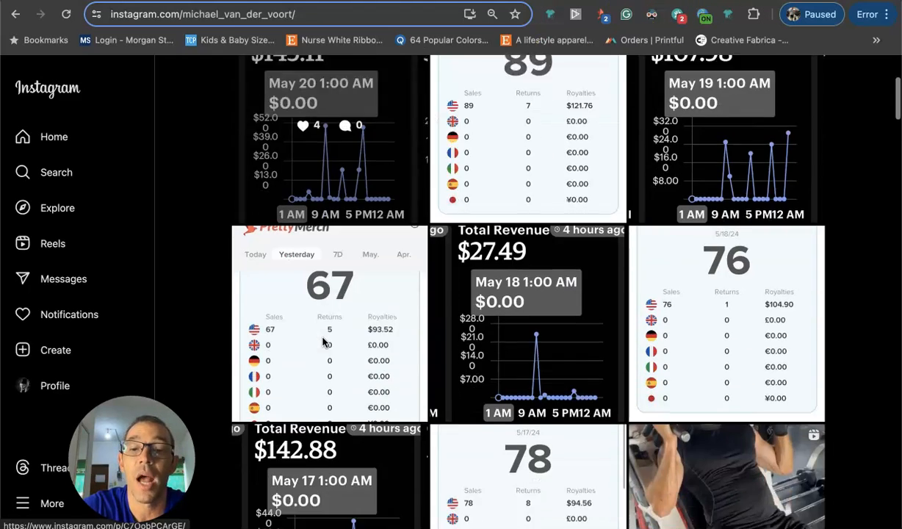
scroll("down", 3)
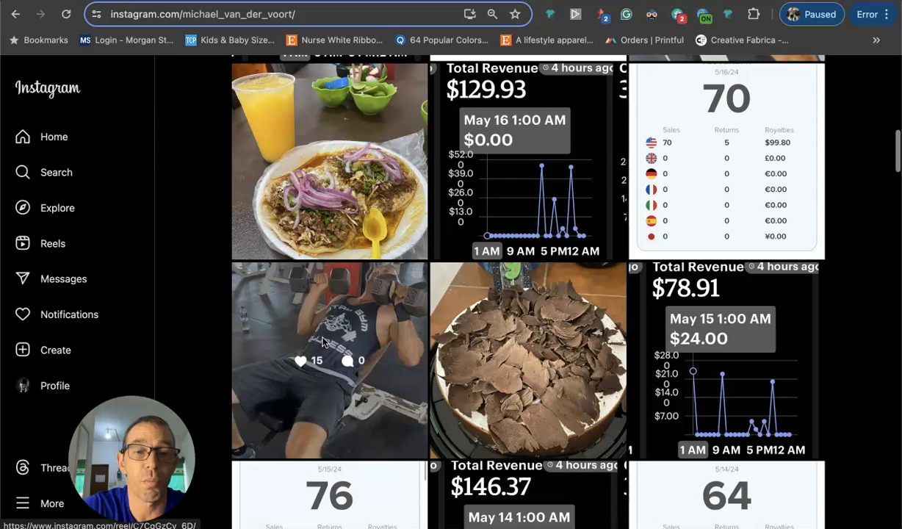
scroll("down", 3)
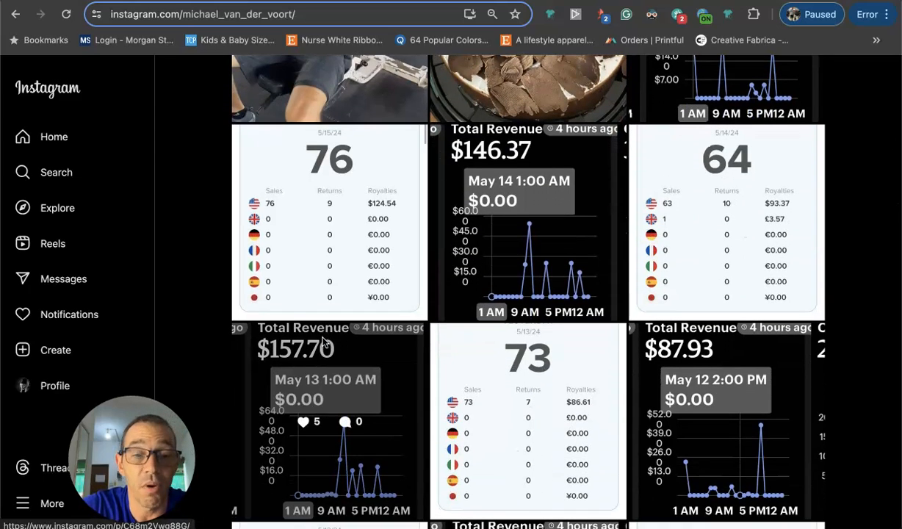
scroll("down", 3)
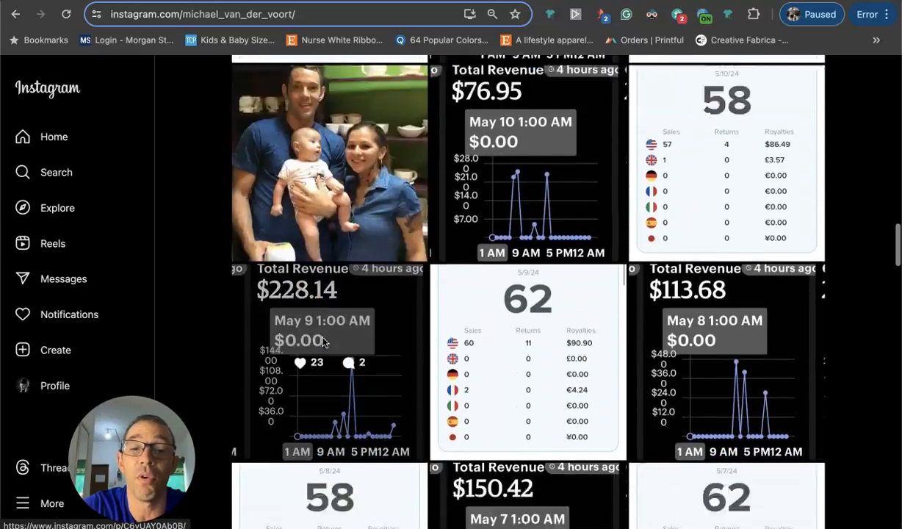
scroll("down", 3)
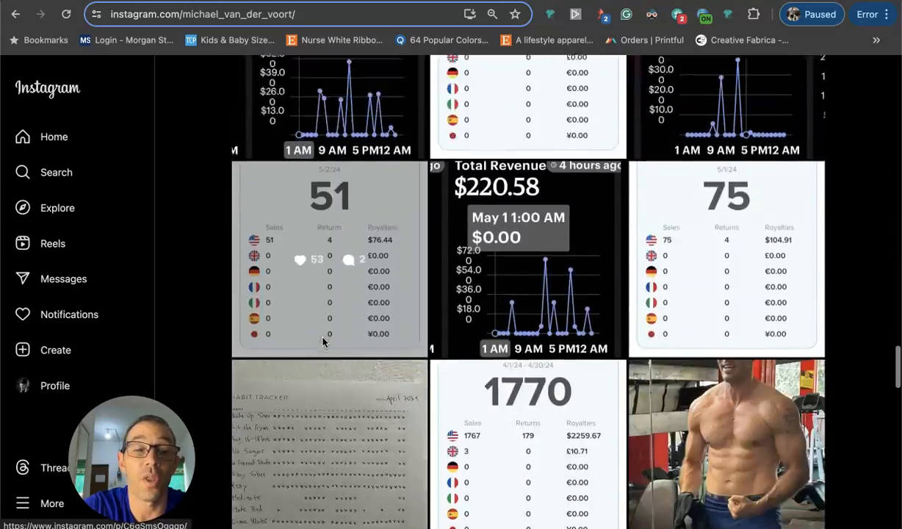
scroll("down", 3)
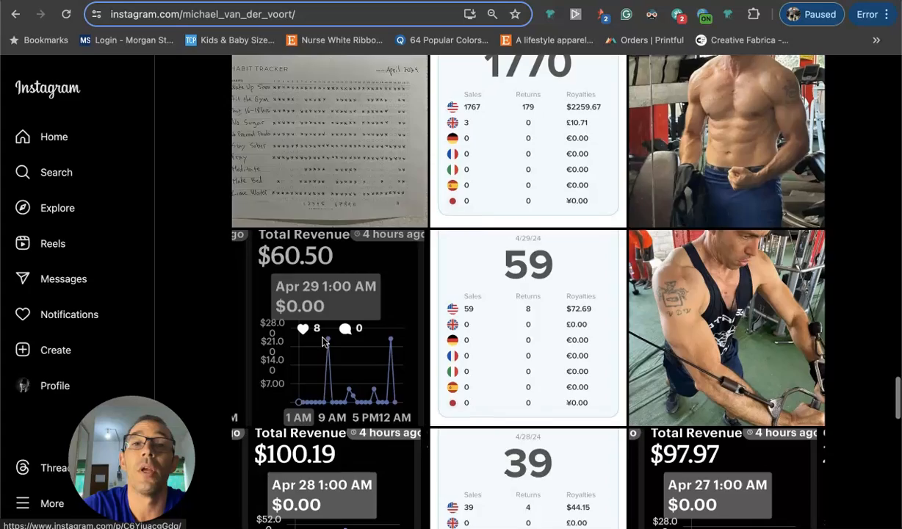
scroll("down", 3)
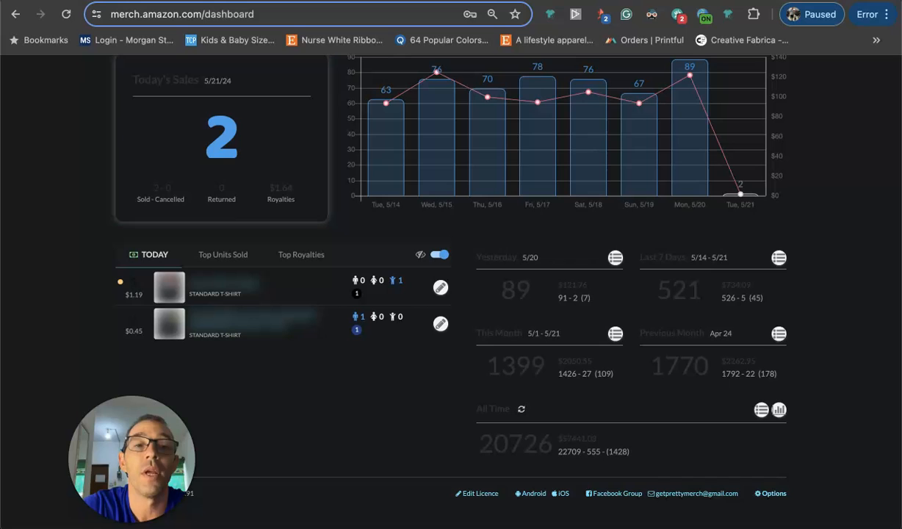
mouse_move(424, 287)
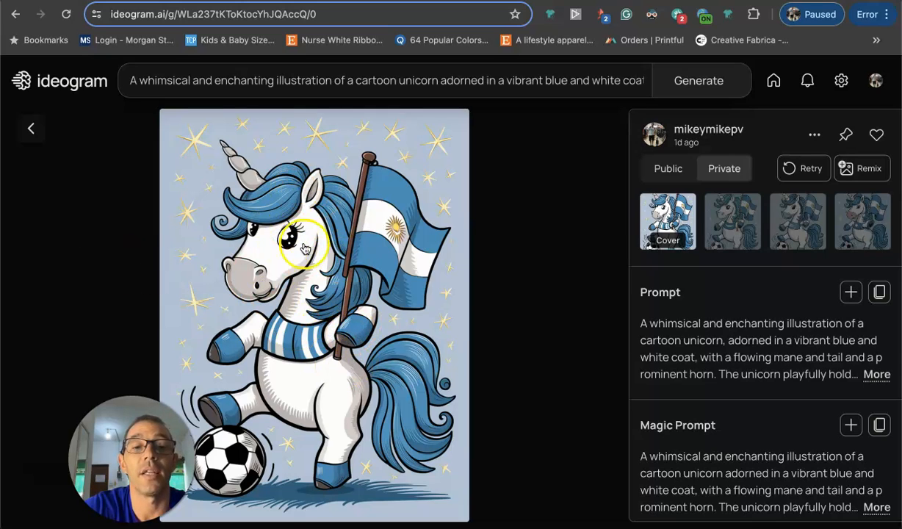
left_click(385, 80)
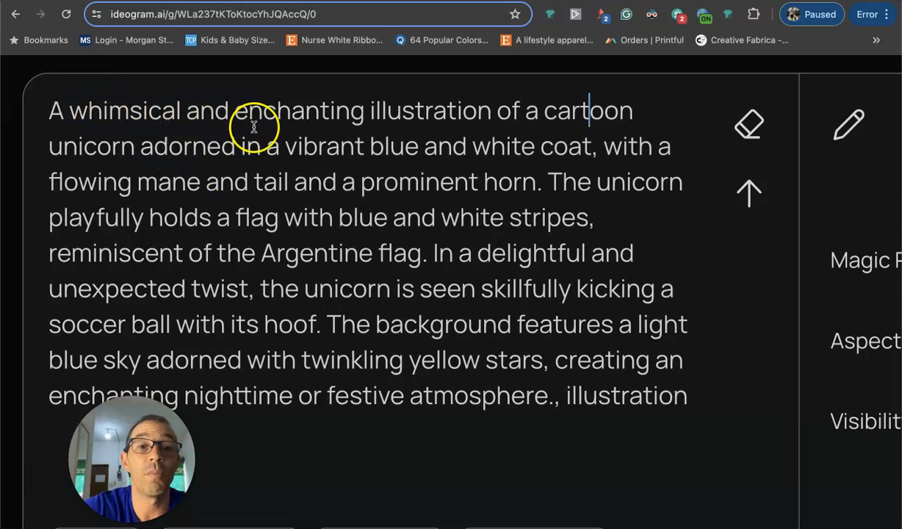
mouse_move(147, 153)
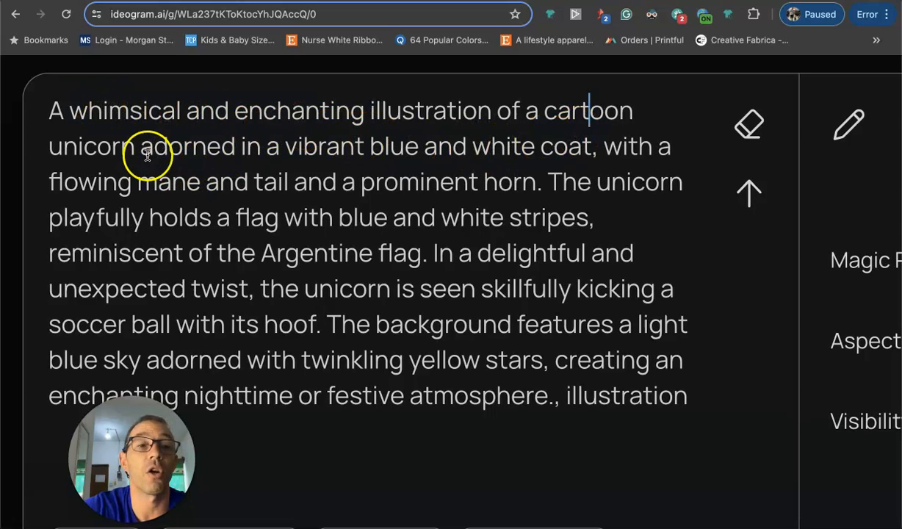
mouse_move(617, 162)
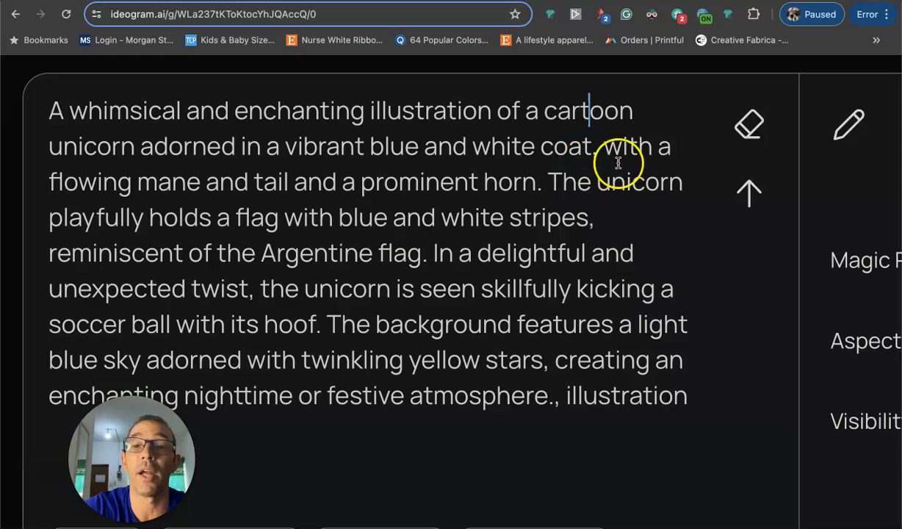
mouse_move(309, 198)
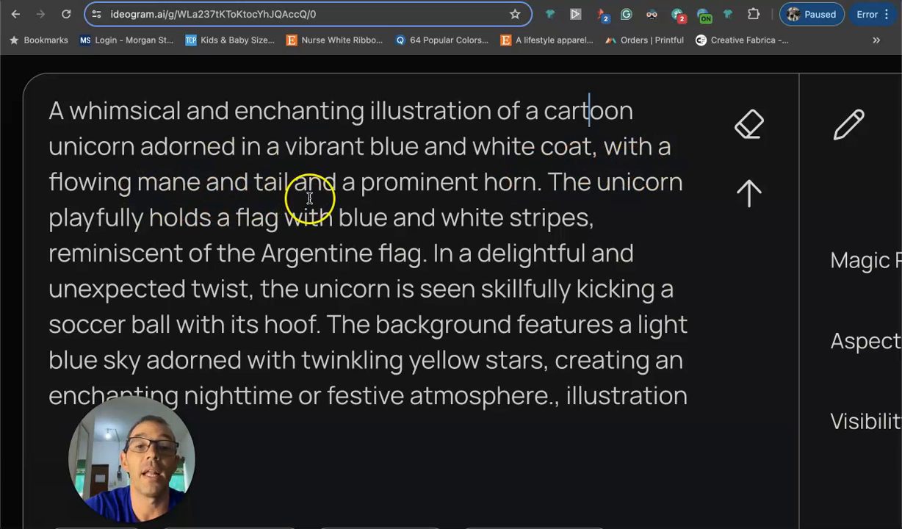
mouse_move(340, 242)
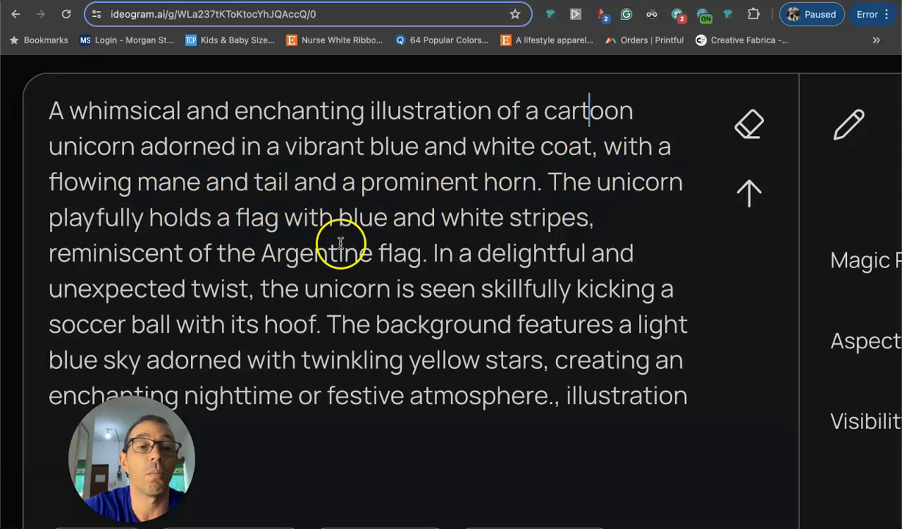
Rewrite the character as a cartoon panda and replace 'coat' with 'sports jersey'.
scroll("down", 3)
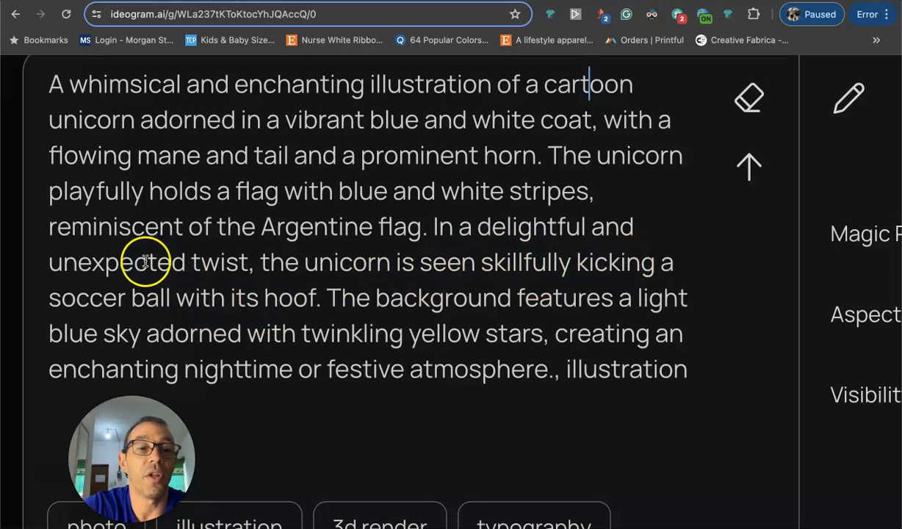
mouse_move(344, 278)
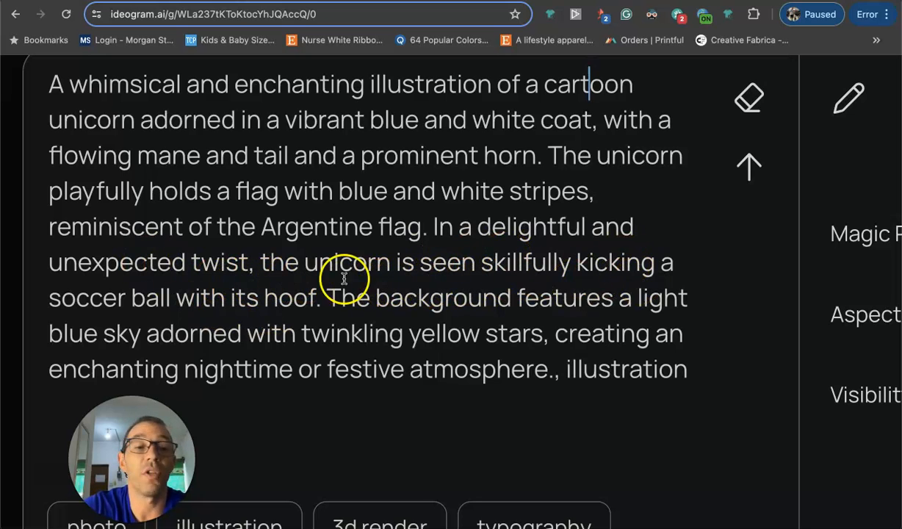
scroll("down", 3)
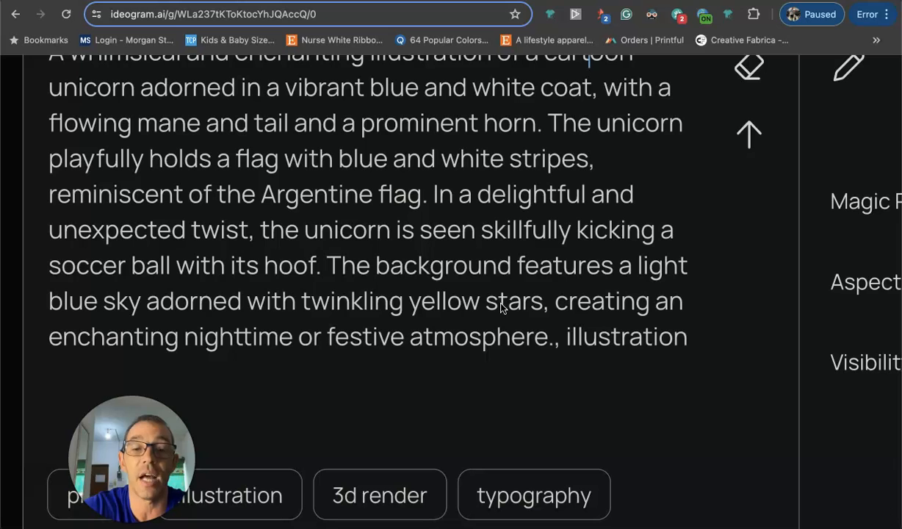
scroll("down", 3)
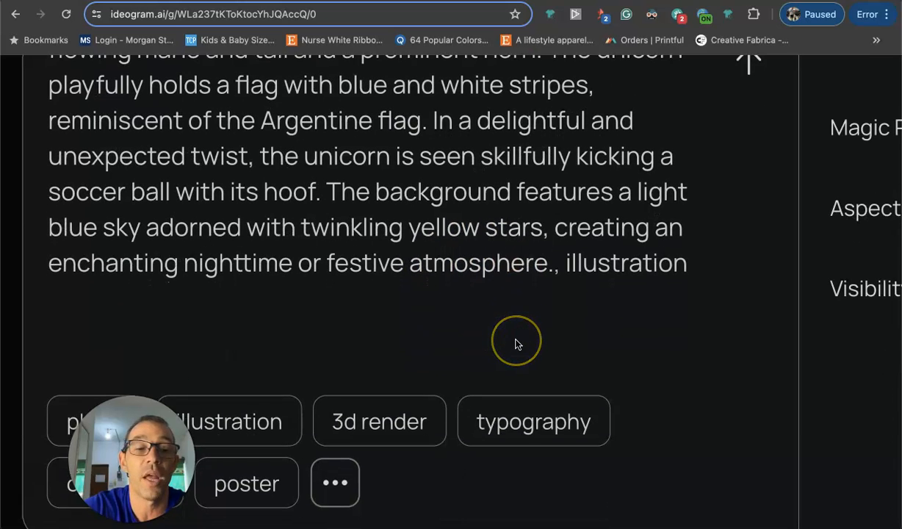
scroll("down", 3)
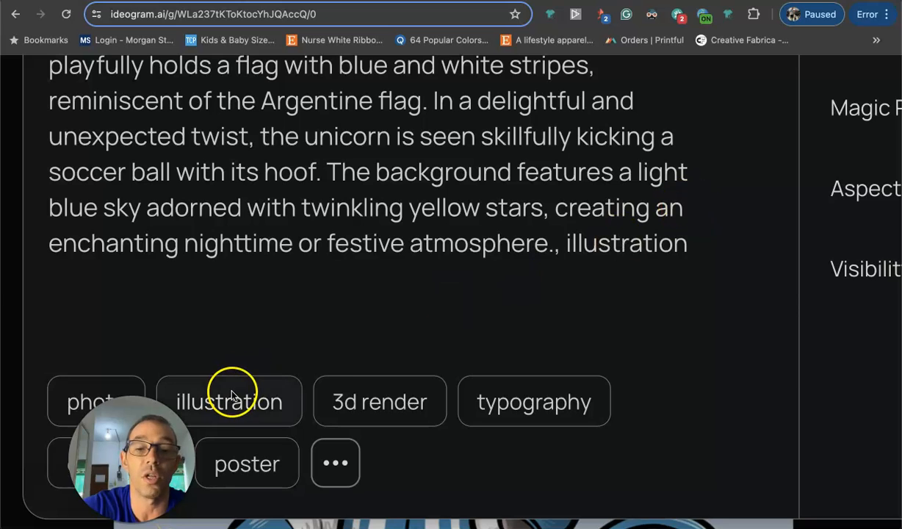
scroll("down", 3)
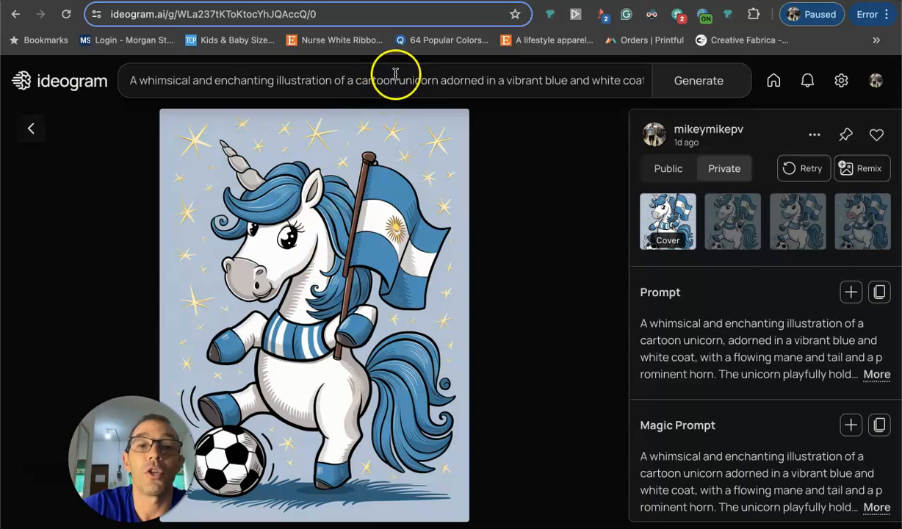
left_click(382, 80)
type("p")
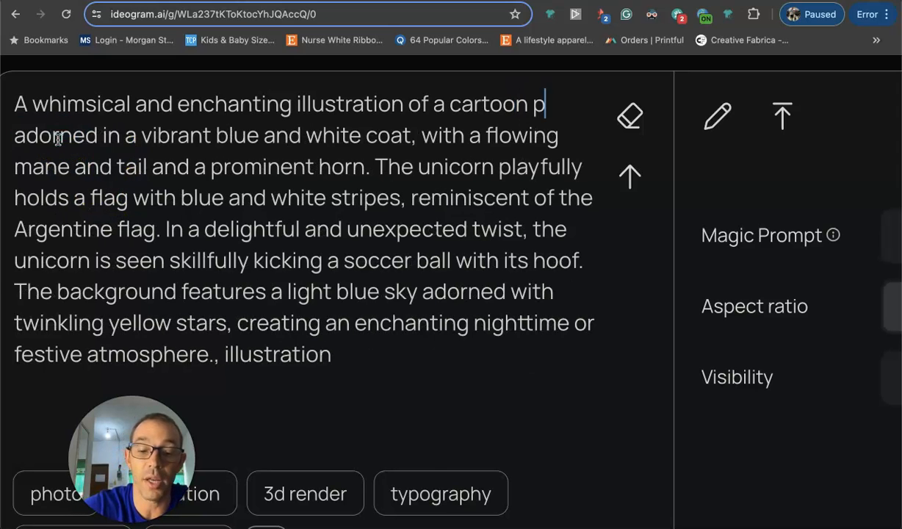
type("anda")
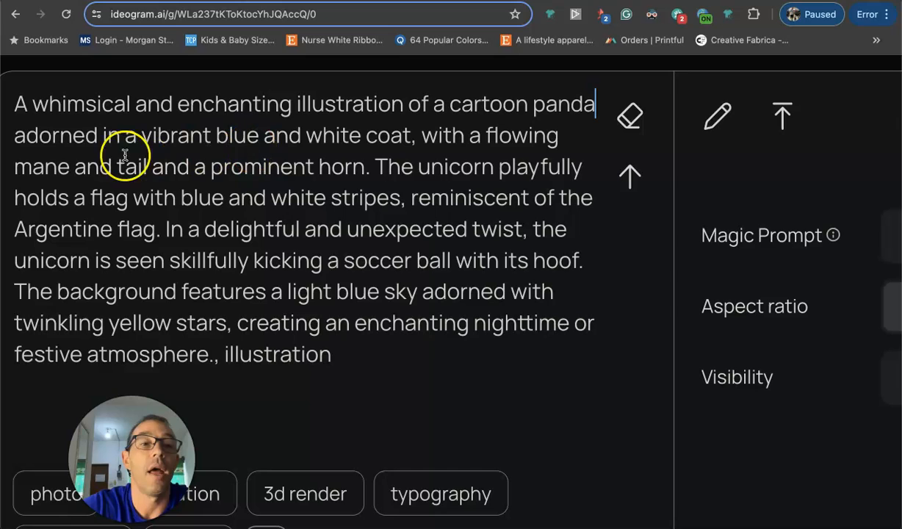
mouse_move(302, 145)
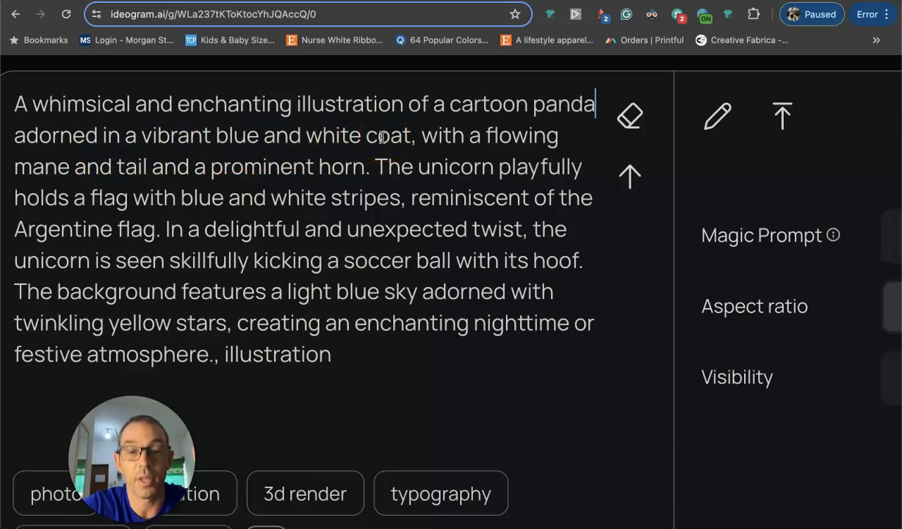
double_click(388, 135)
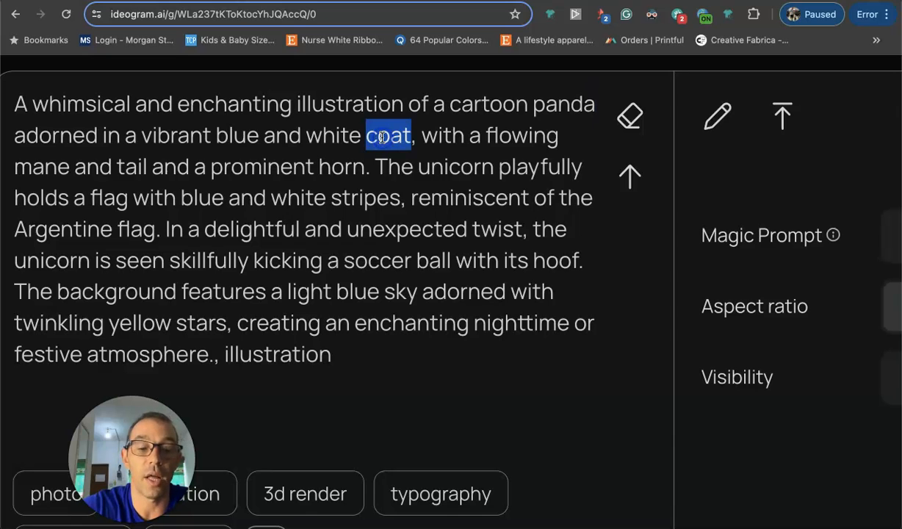
type("sports")
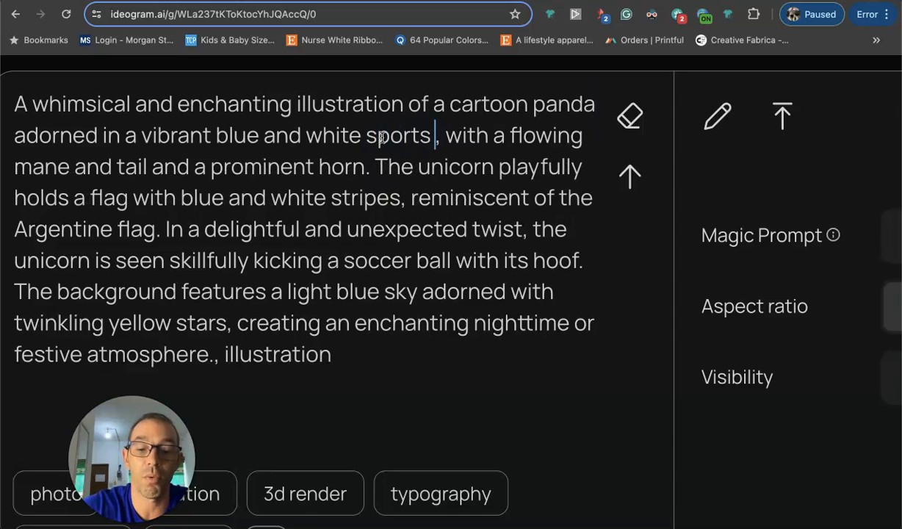
type("jersey,")
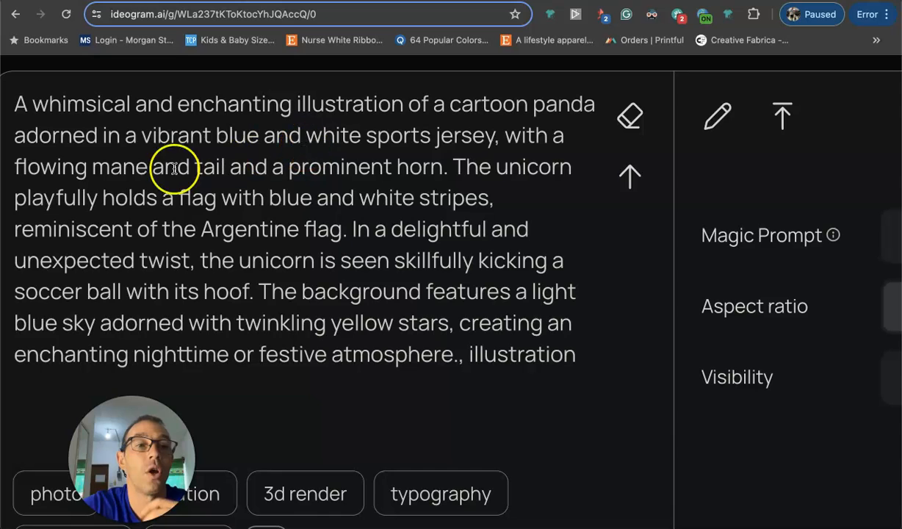
Remove the mane and horn phrase and change the remaining 'unicorn' and 'hoof' to 'panda' and 'foot'.
left_click(448, 166)
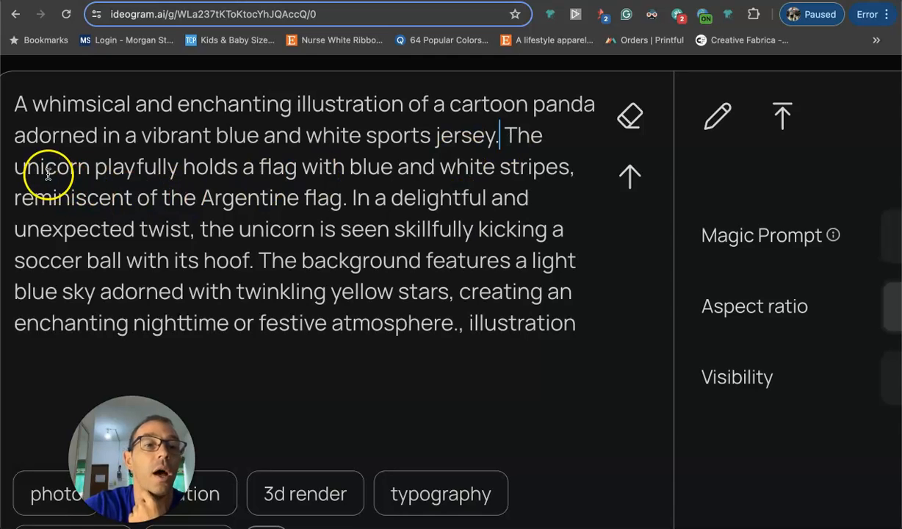
type("panda")
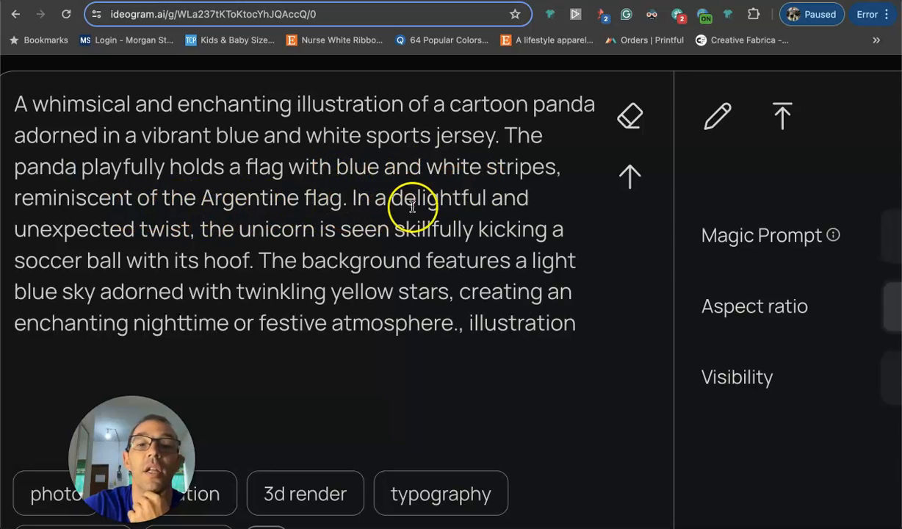
double_click(276, 229)
type("panda")
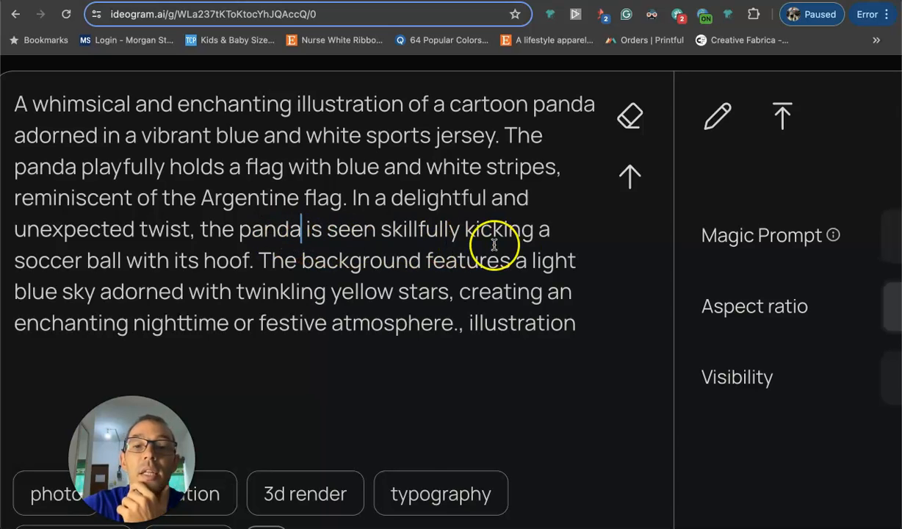
mouse_move(226, 266)
type("foot")
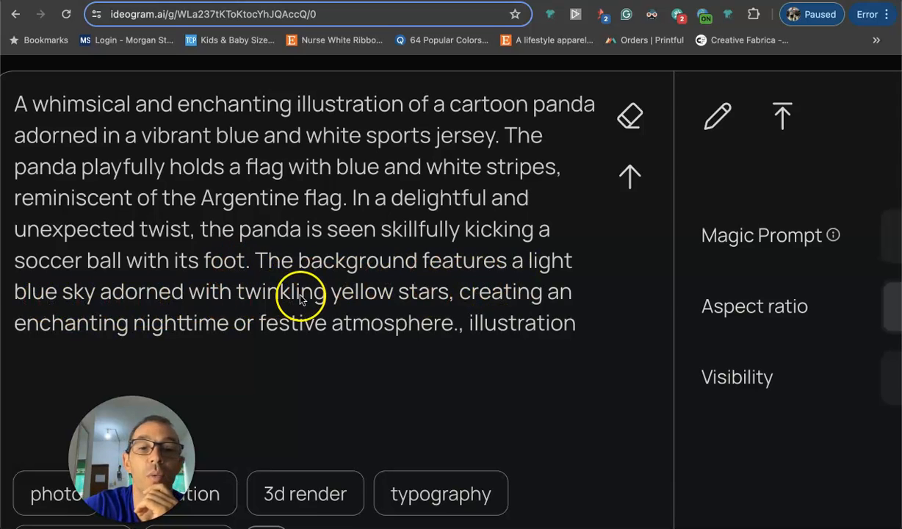
mouse_move(144, 335)
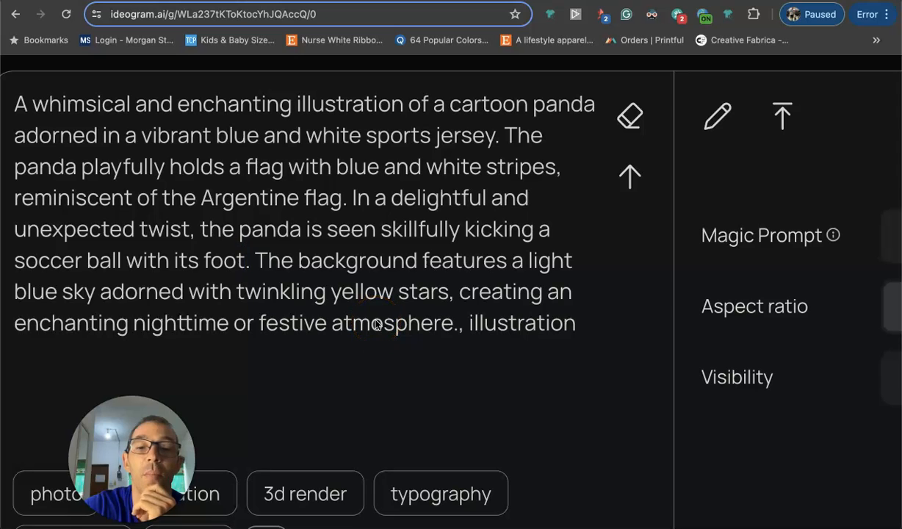
scroll("down", 3)
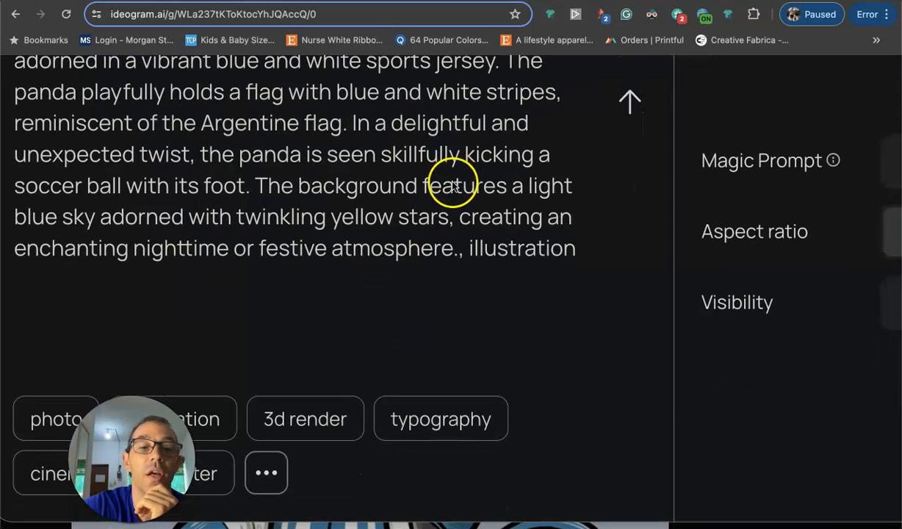
mouse_move(268, 287)
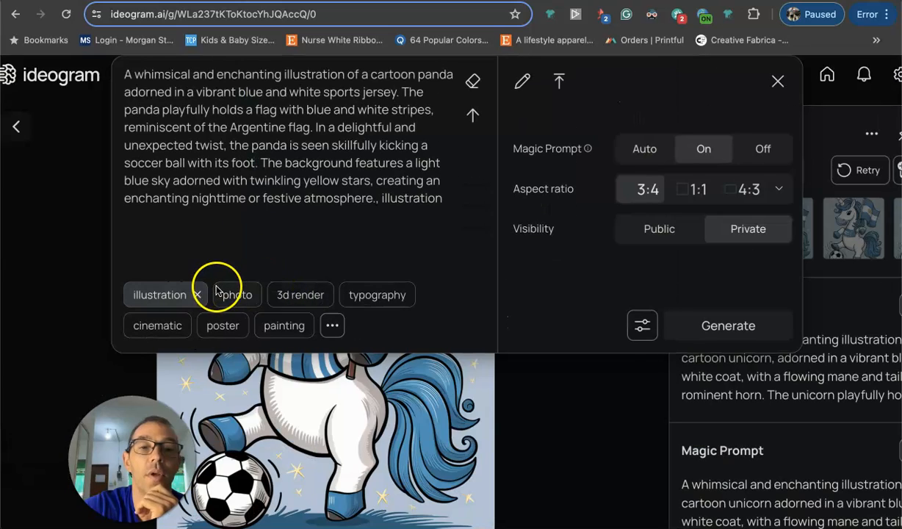
Generate four panda illustrations in Argentina jerseys from the edited prompt.
left_click(727, 326)
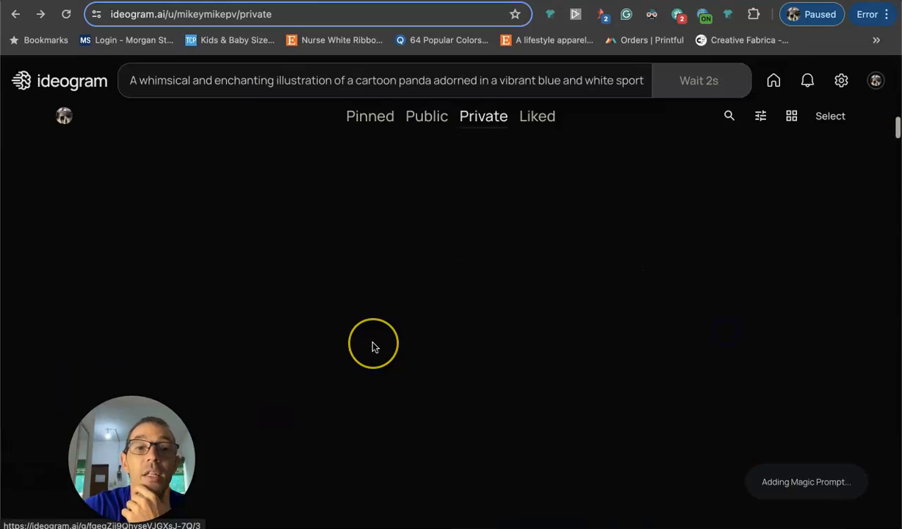
left_click(698, 79)
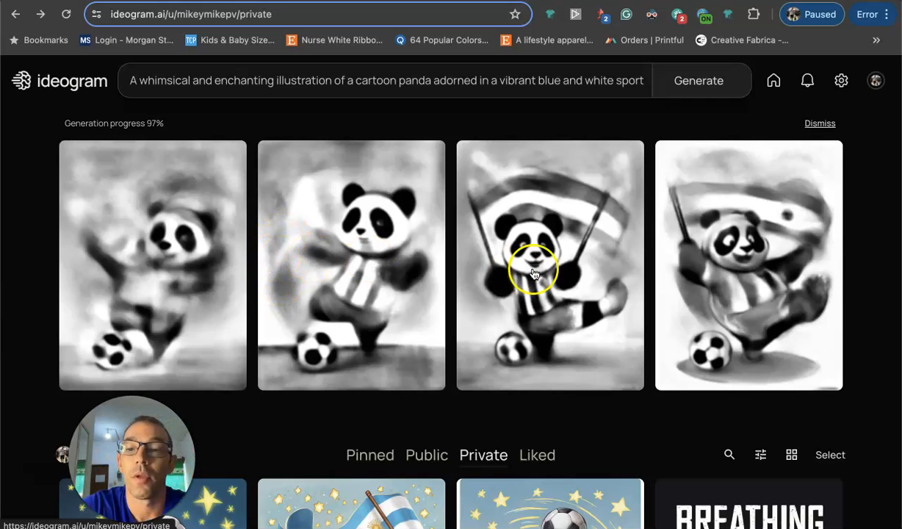
mouse_move(746, 203)
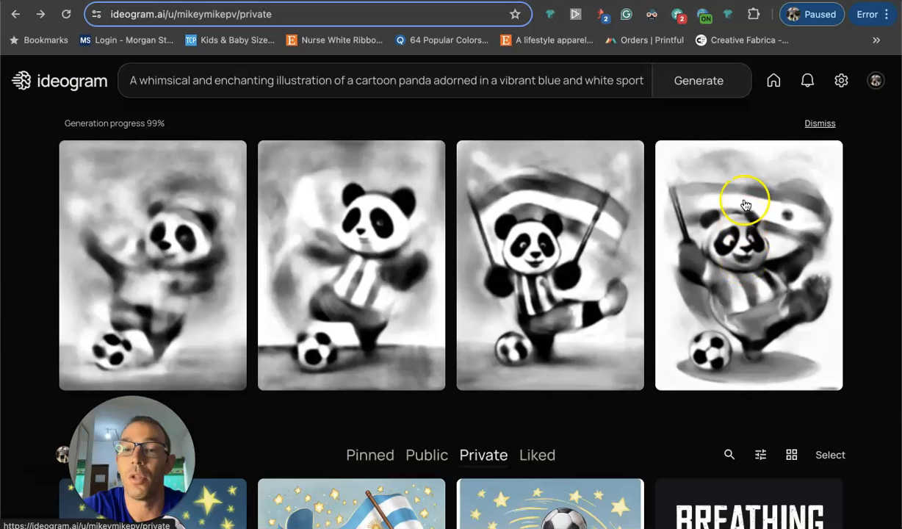
mouse_move(433, 285)
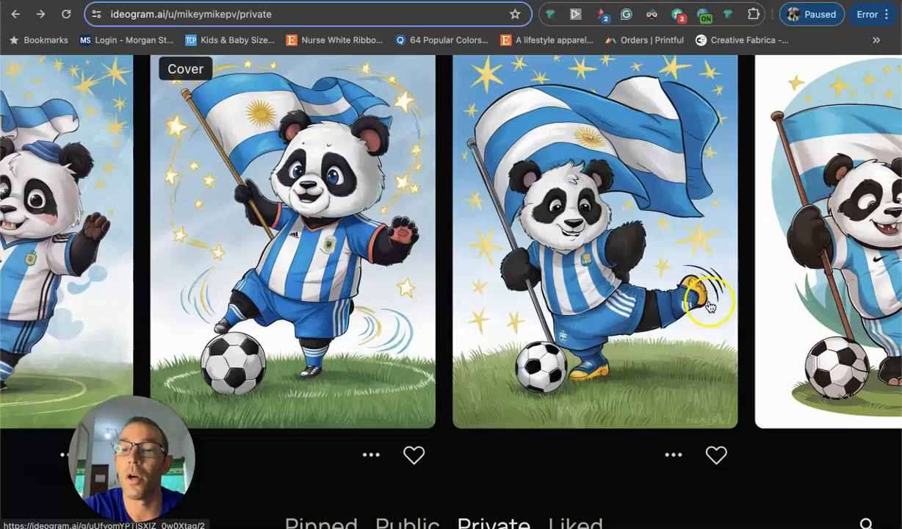
scroll("down", 3)
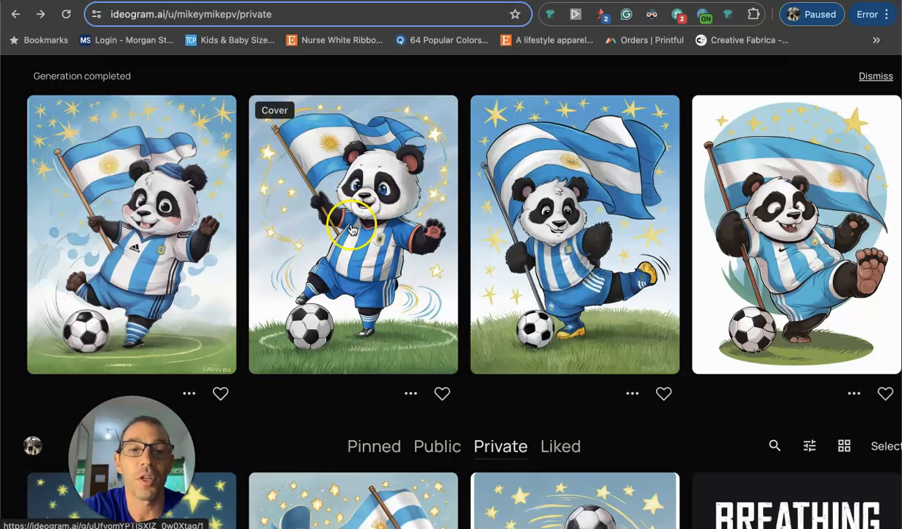
Load the second panda illustration as a remix reference with image weight settled at 50.
left_click(353, 235)
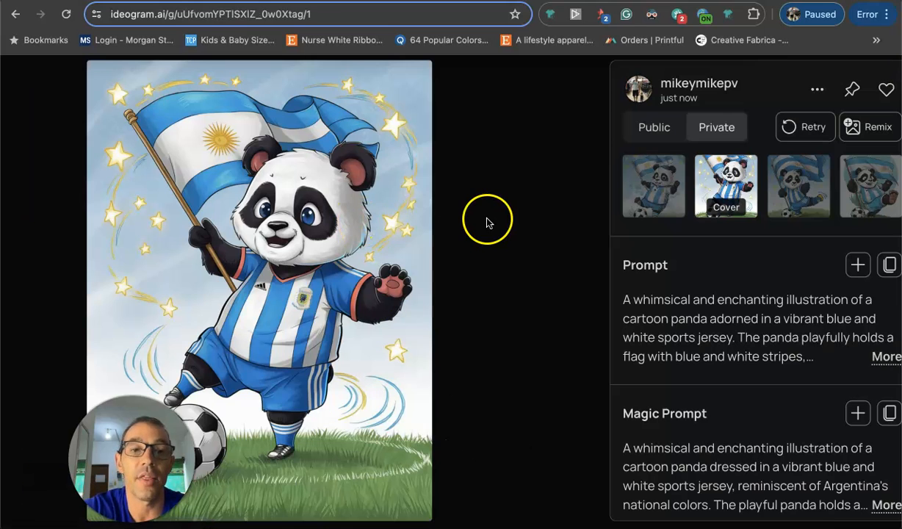
mouse_move(758, 97)
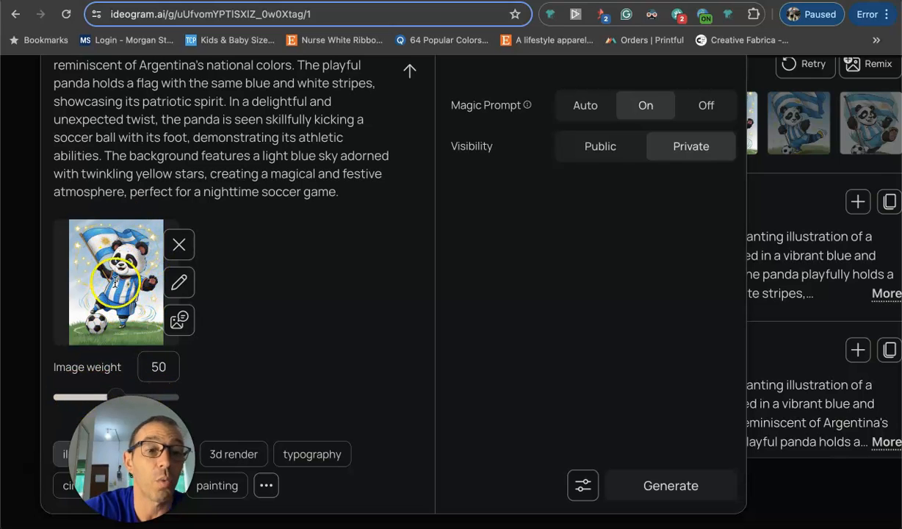
left_click_drag(115, 397, 144, 397)
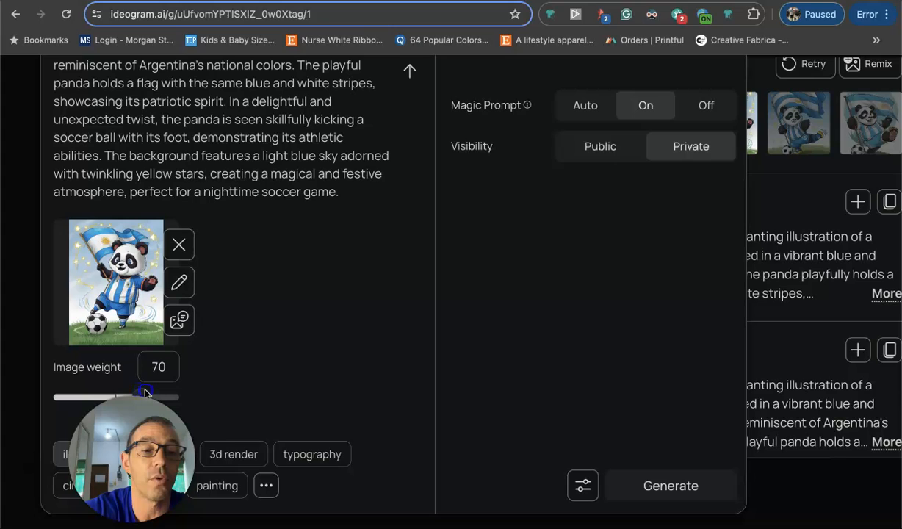
left_click_drag(144, 397, 123, 397)
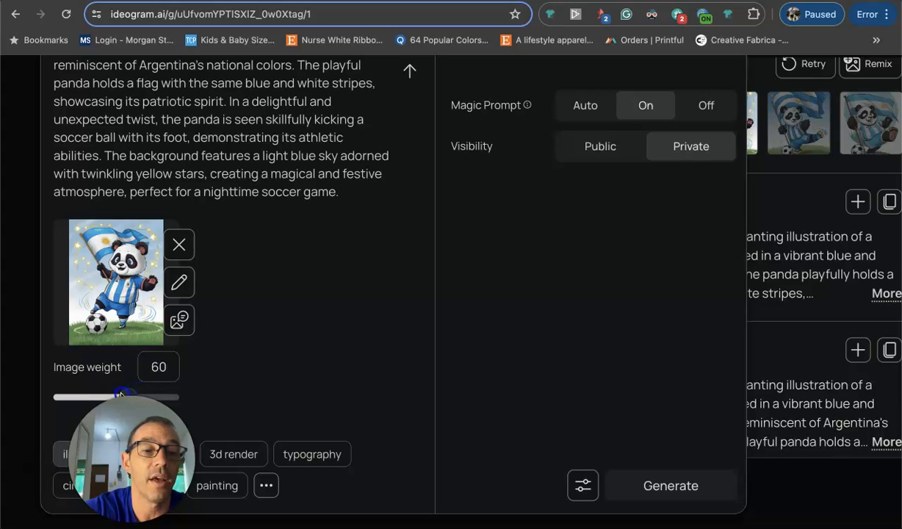
left_click_drag(125, 397, 115, 397)
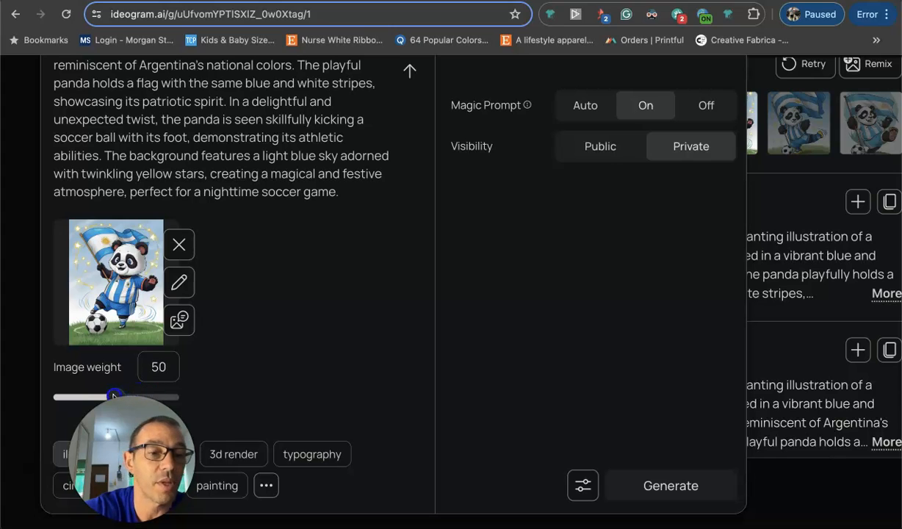
left_click_drag(115, 396, 79, 397)
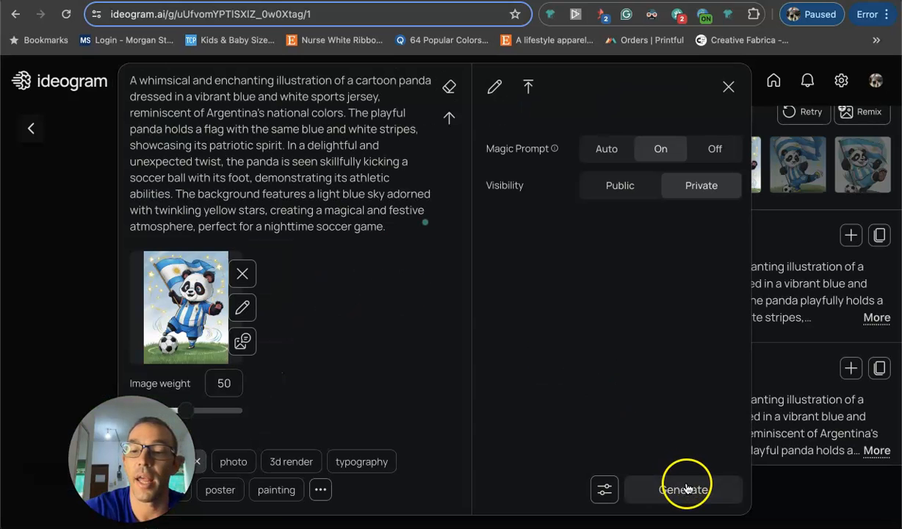
Generate four remixed panda illustrations from the weight-50 reference.
left_click(681, 489)
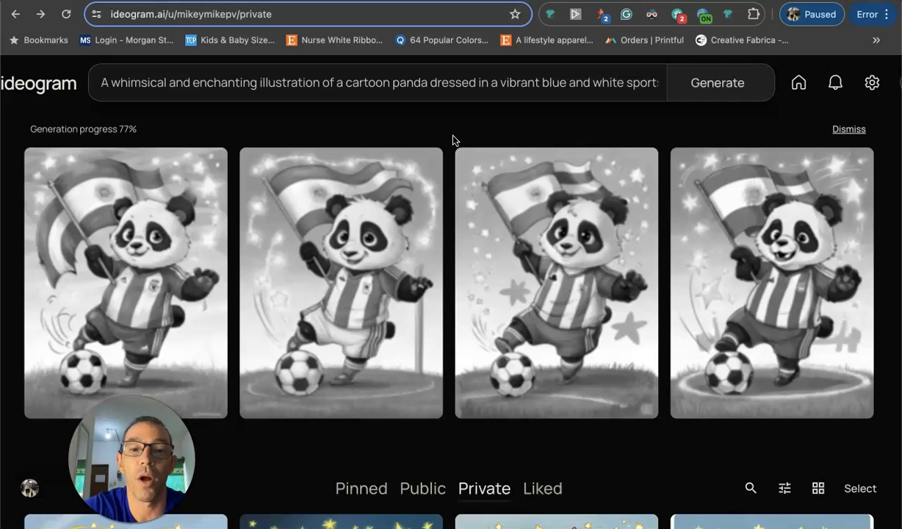
mouse_move(522, 165)
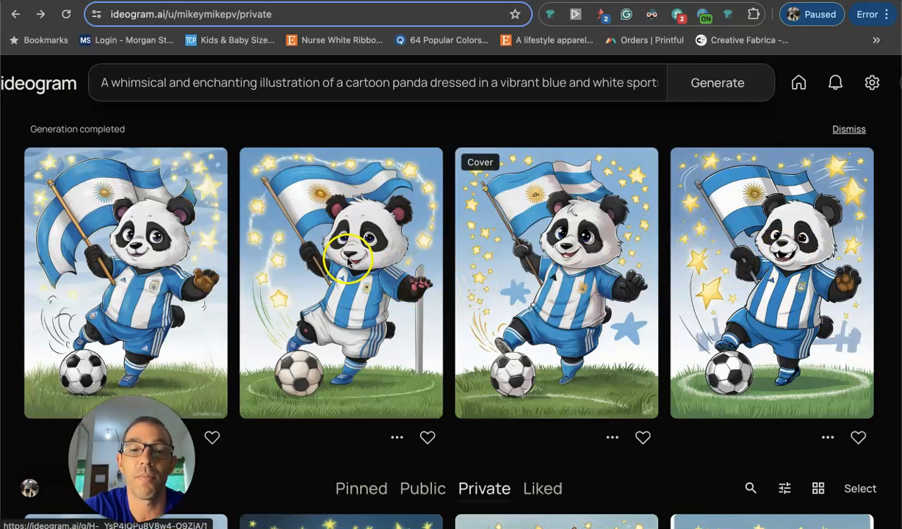
mouse_move(292, 282)
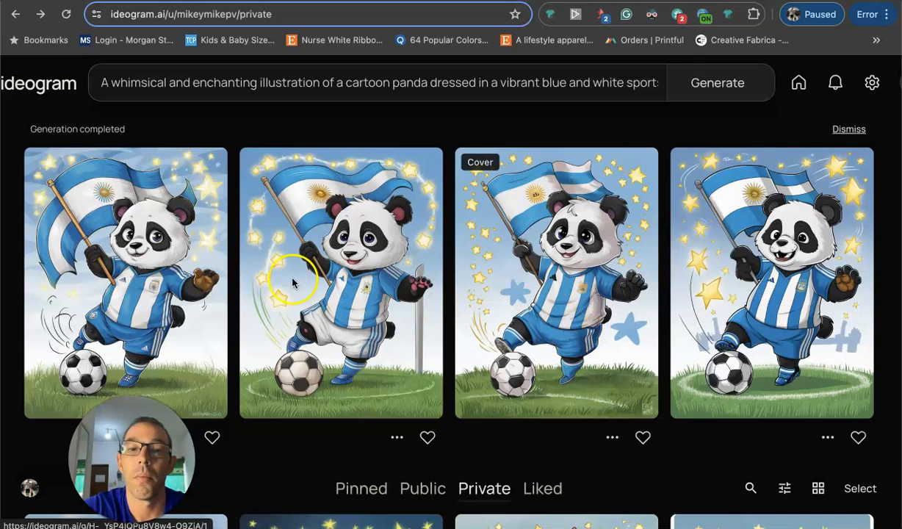
mouse_move(302, 286)
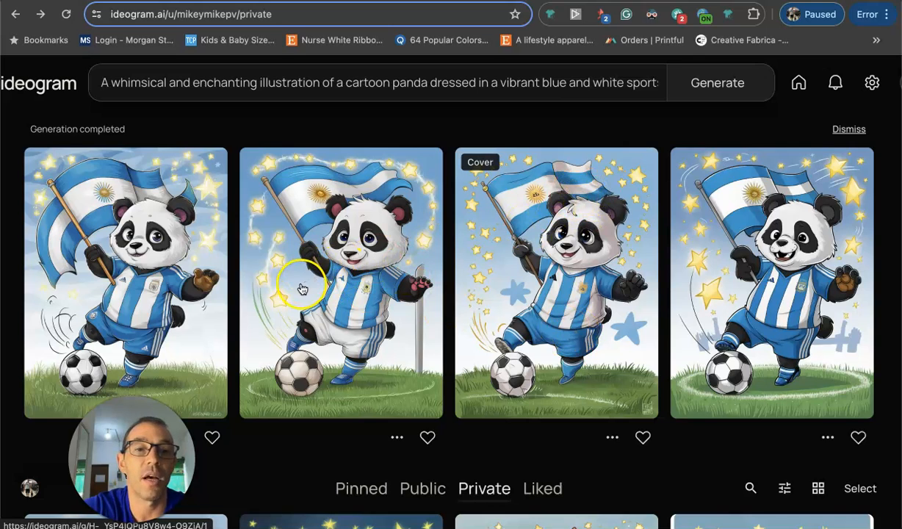
left_click(341, 282)
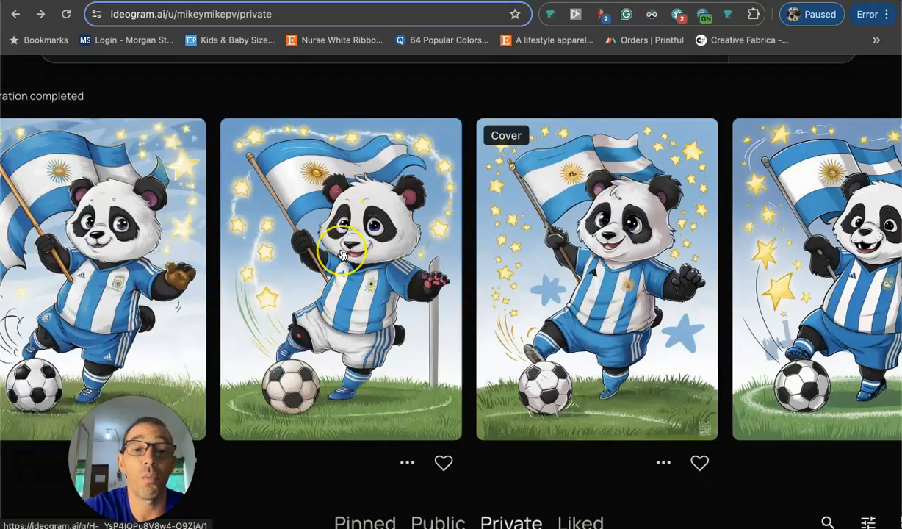
Remix the second remixed panda illustration again with image weight lowered to 1.
left_click(341, 257)
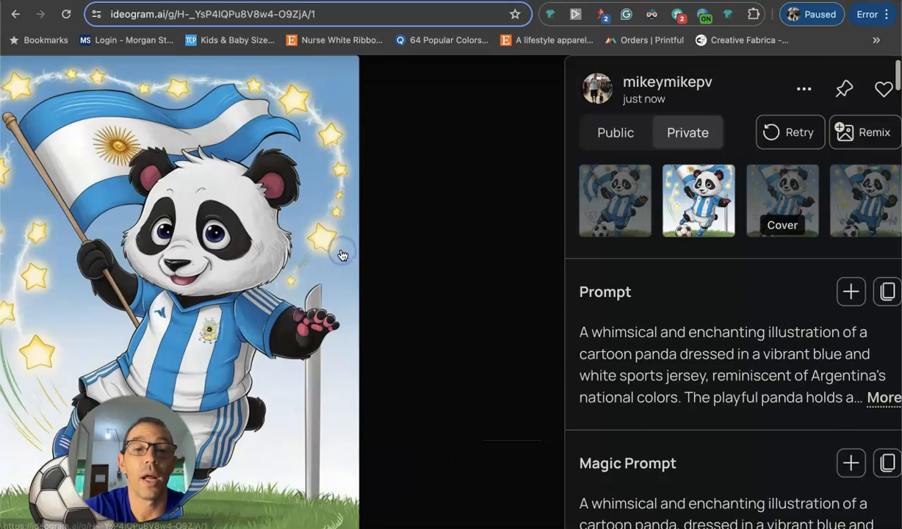
scroll("down", 3)
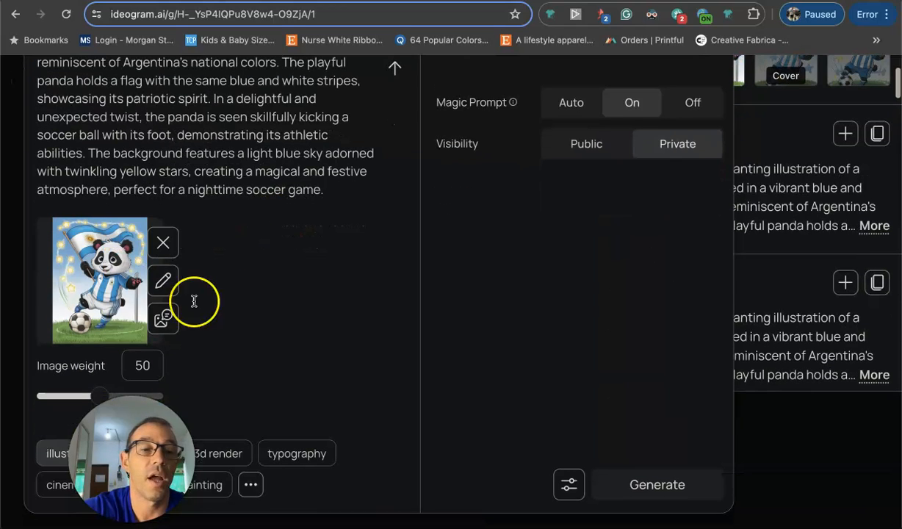
left_click_drag(100, 396, 38, 395)
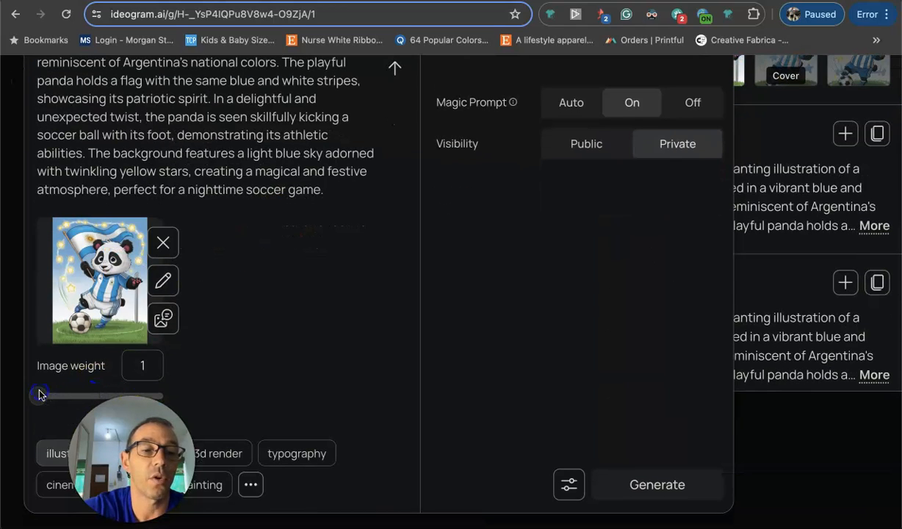
left_click(655, 485)
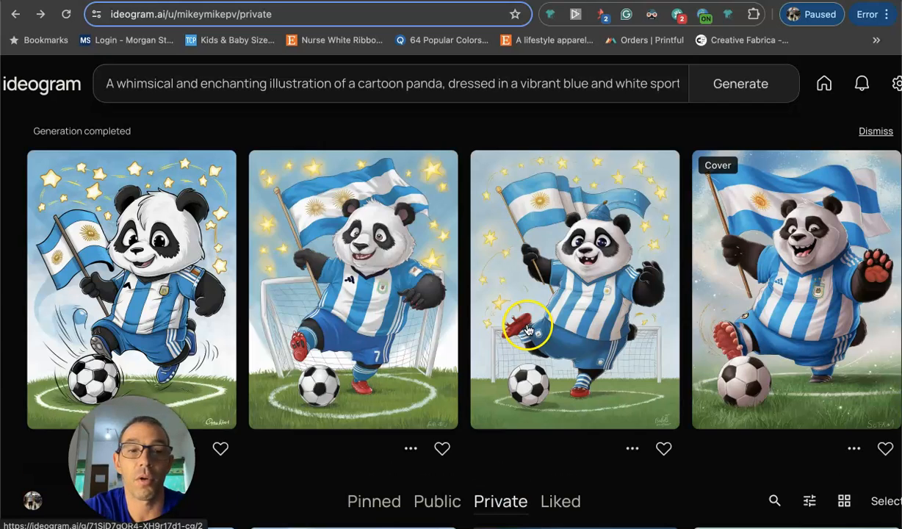
mouse_move(224, 357)
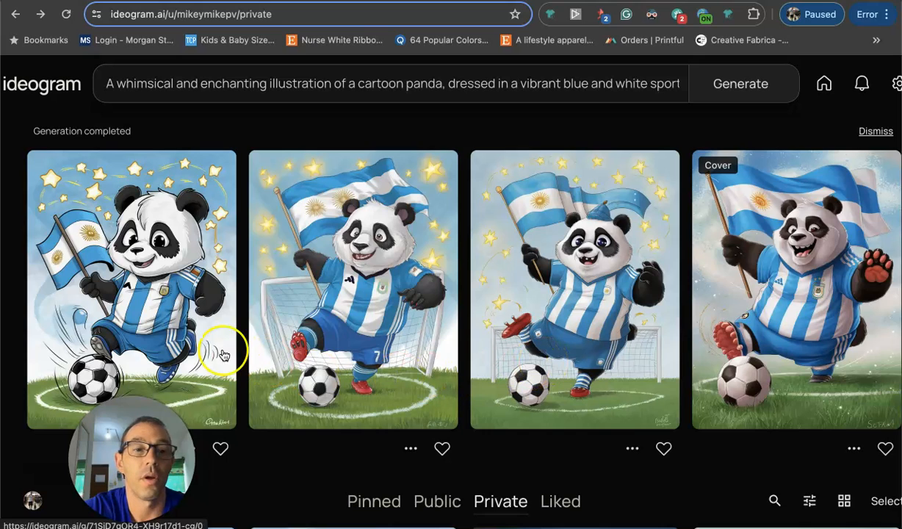
mouse_move(332, 304)
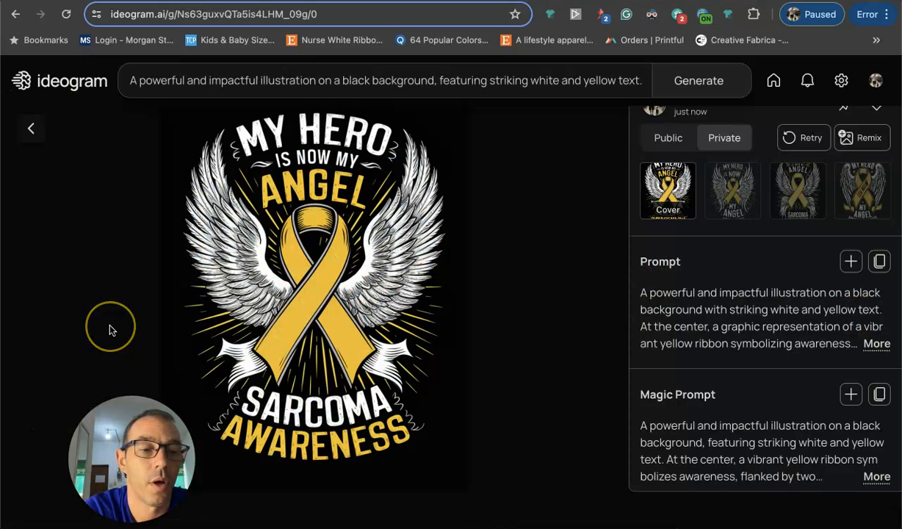
mouse_move(112, 330)
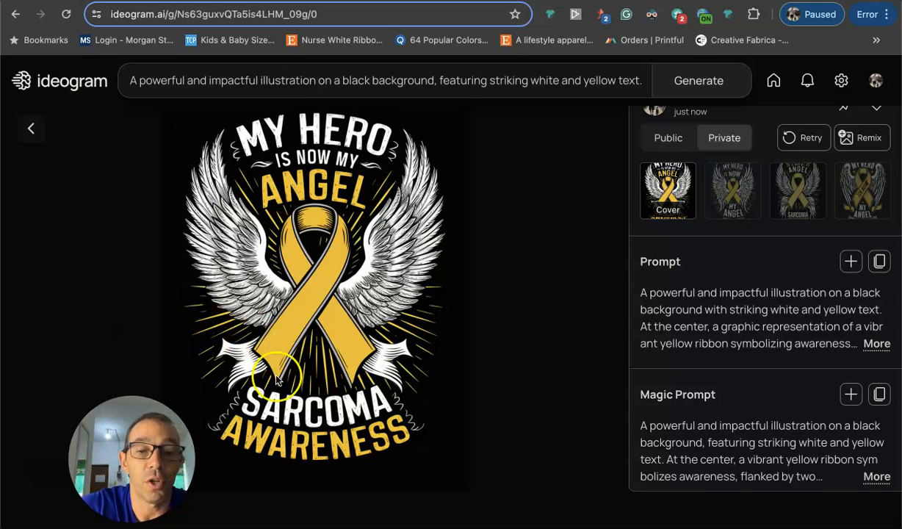
mouse_move(352, 360)
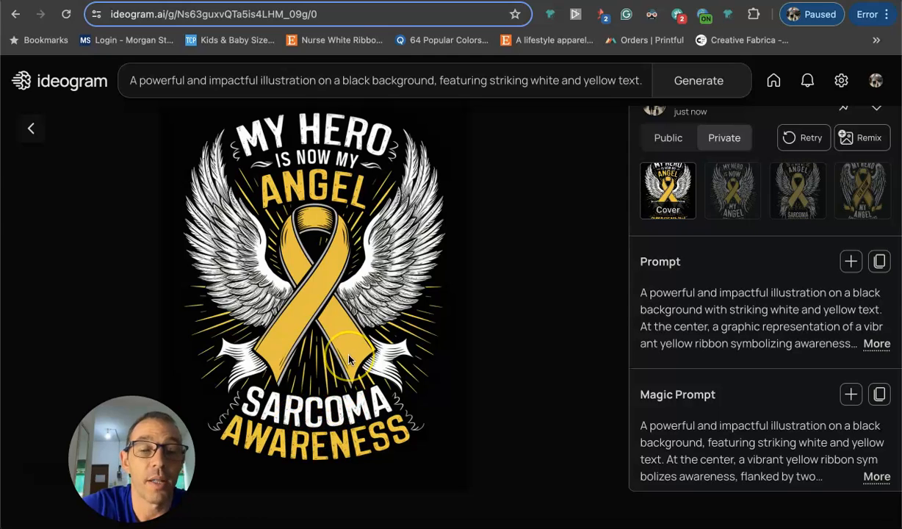
mouse_move(279, 159)
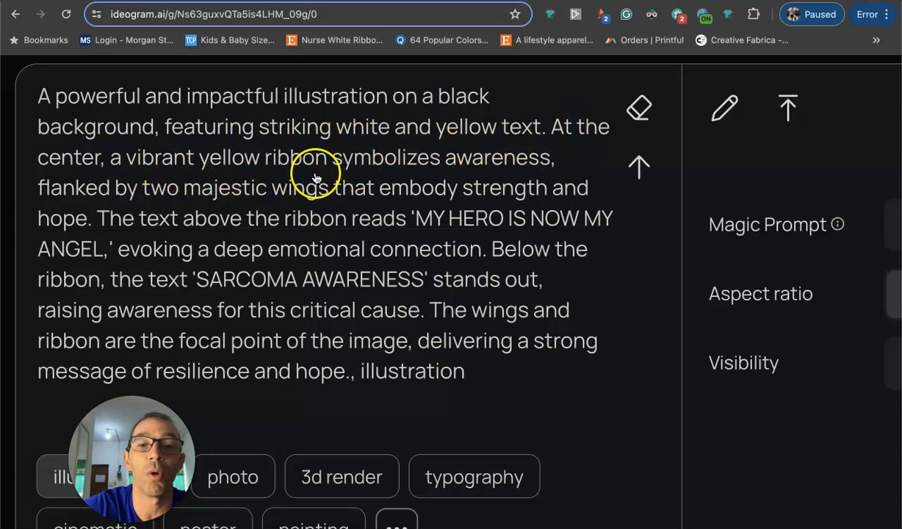
mouse_move(282, 198)
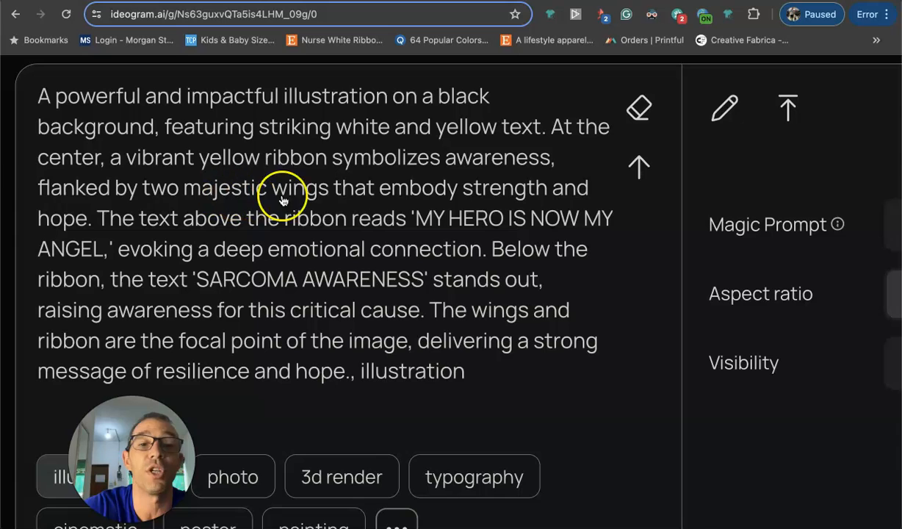
mouse_move(102, 219)
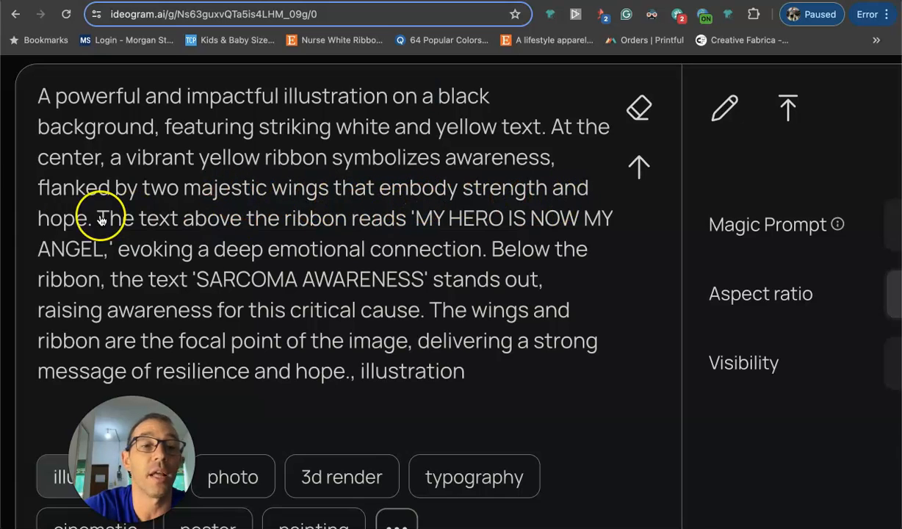
mouse_move(233, 253)
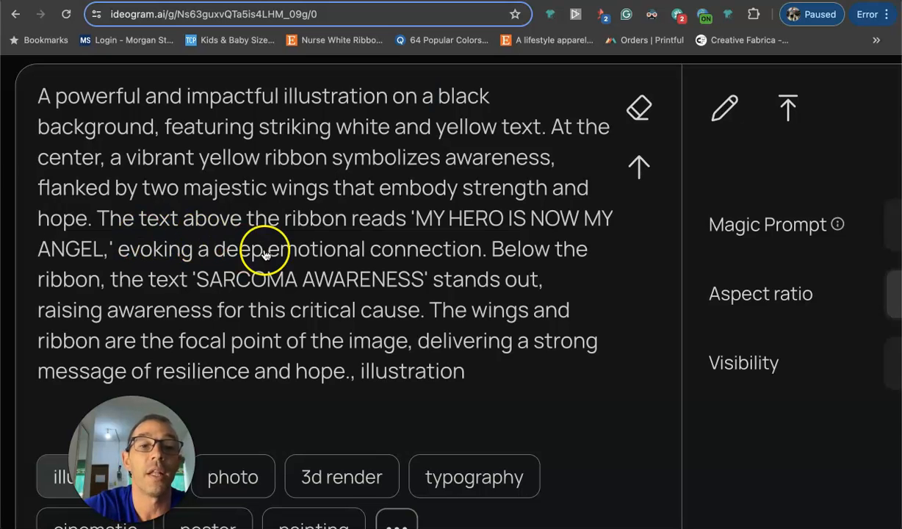
mouse_move(601, 220)
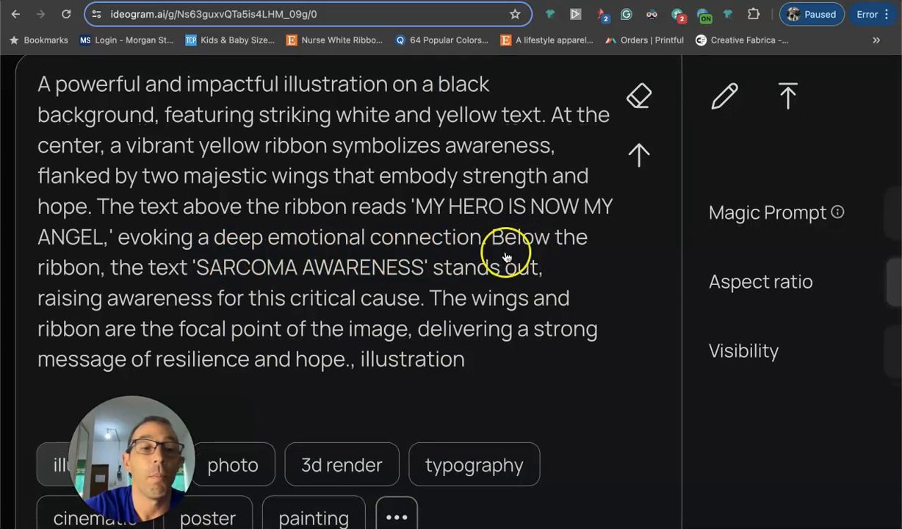
mouse_move(116, 311)
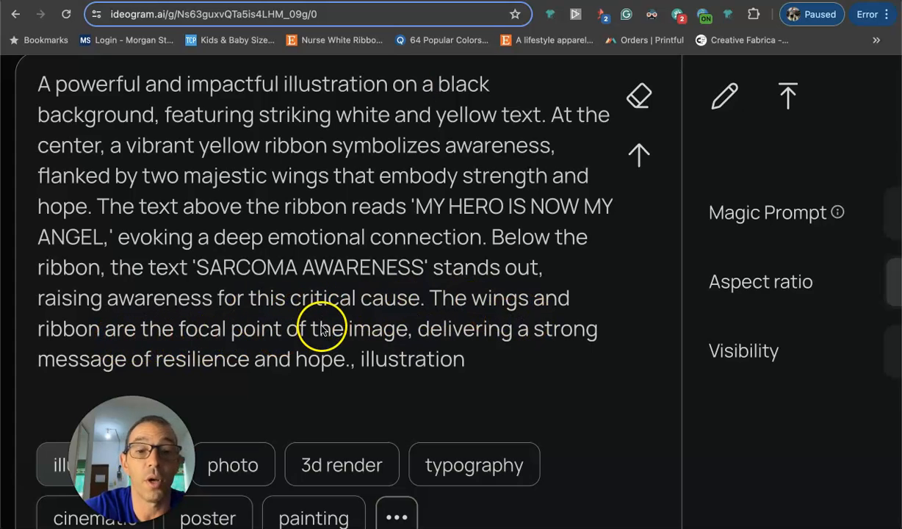
Read through the Sarcoma Awareness ribbon's full prompt in the remix box.
scroll("down", 3)
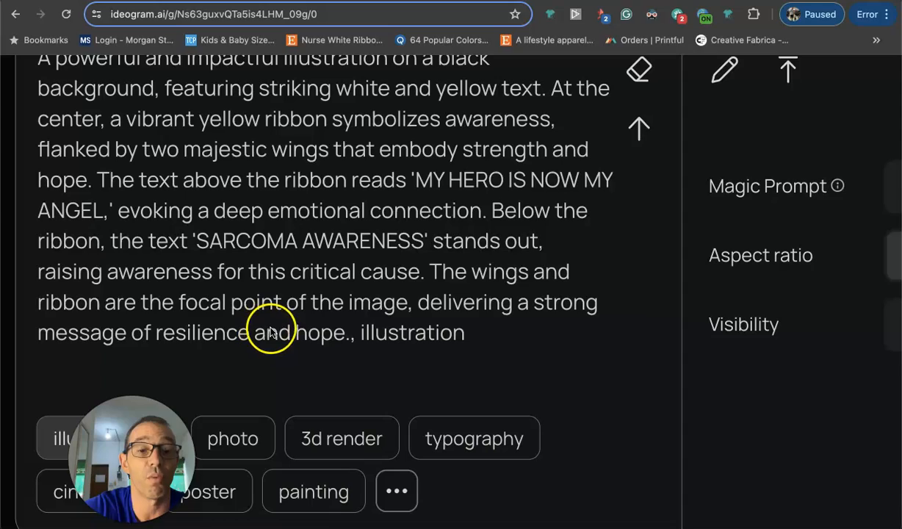
mouse_move(421, 336)
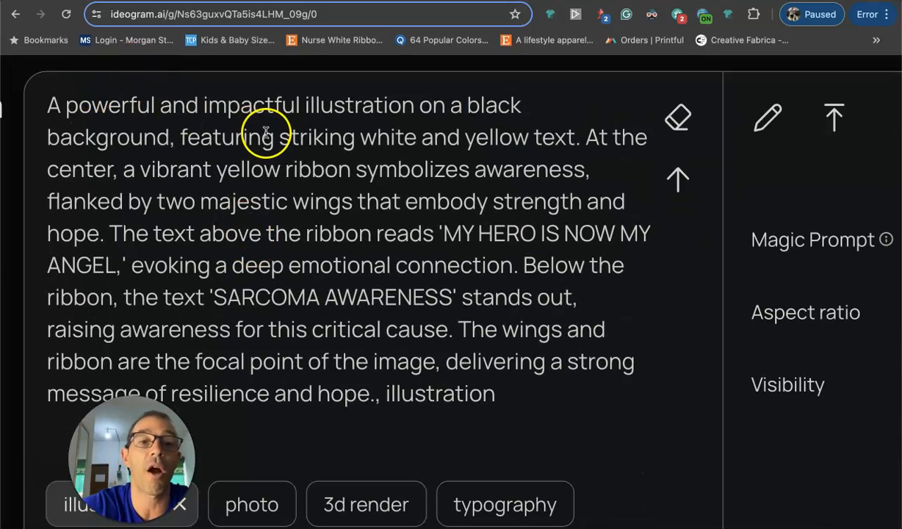
mouse_move(213, 140)
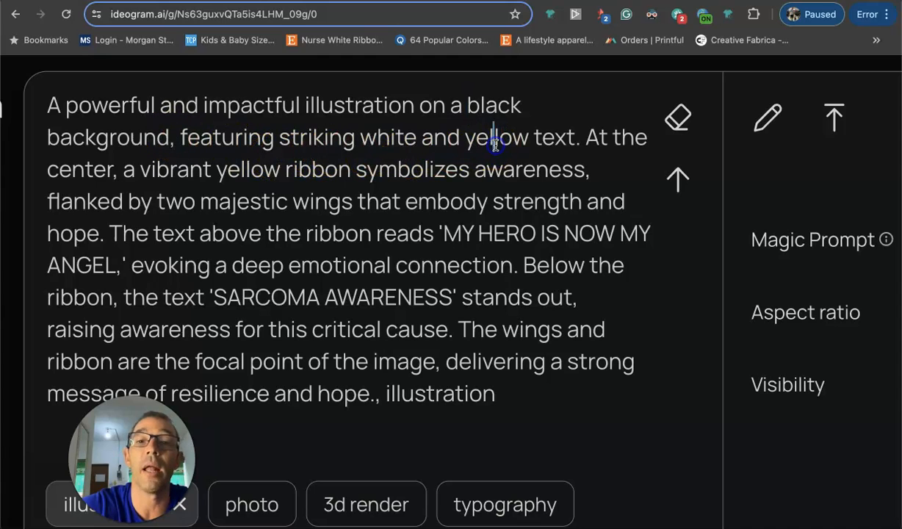
Change 'yellow' to 'blue' and 'SARCOMA' to 'COLON CANCER' in the ribbon prompt.
double_click(497, 138)
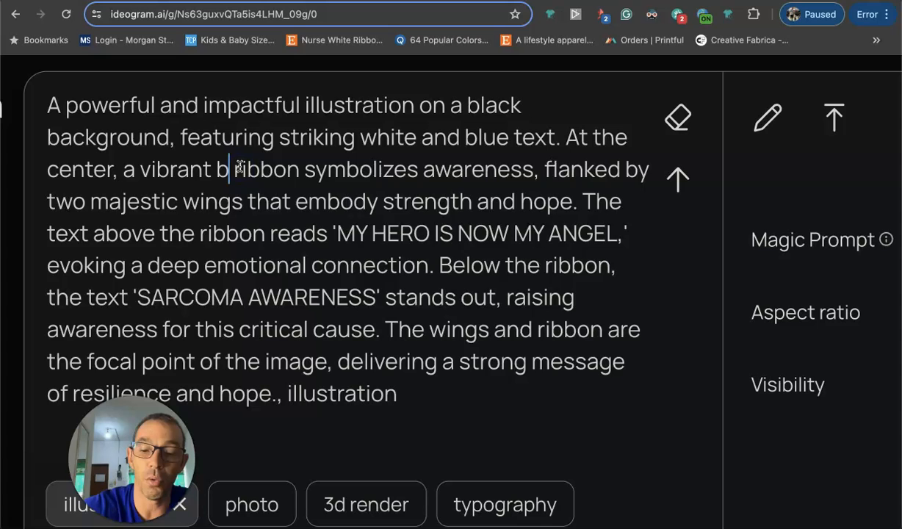
type("lue")
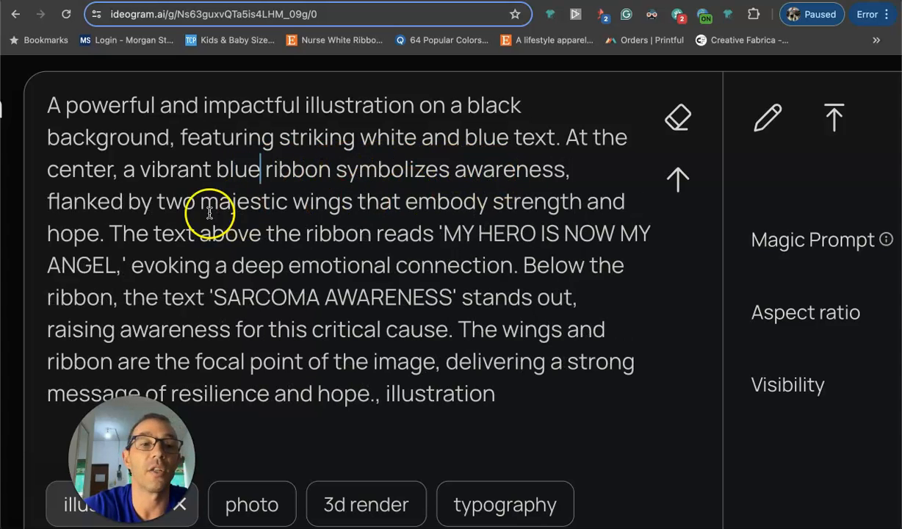
mouse_move(548, 204)
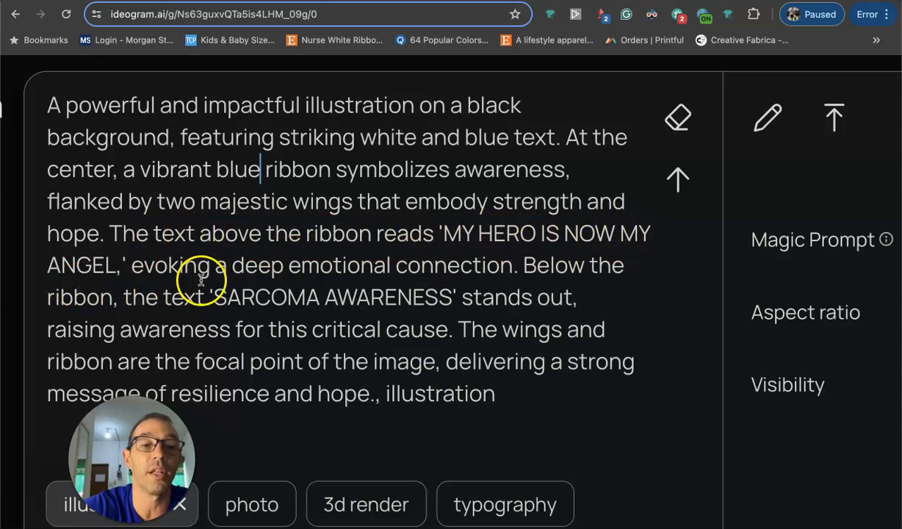
mouse_move(561, 270)
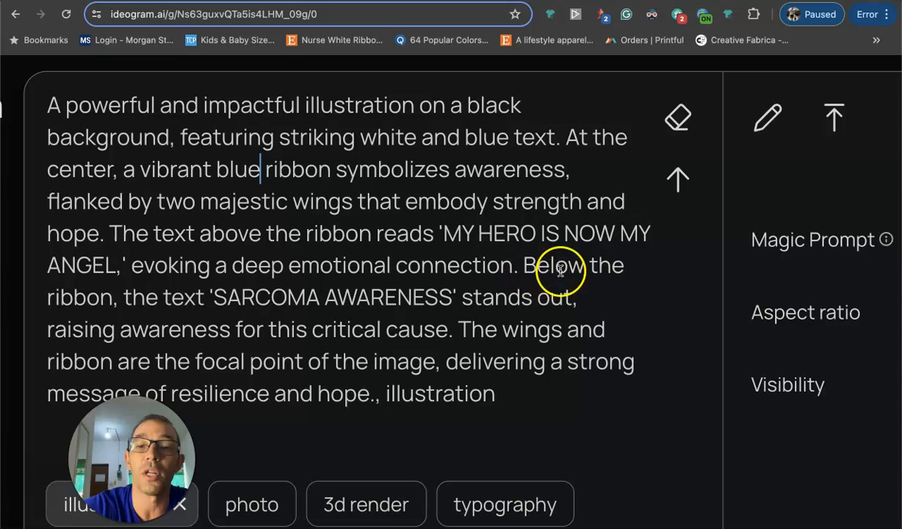
double_click(268, 297)
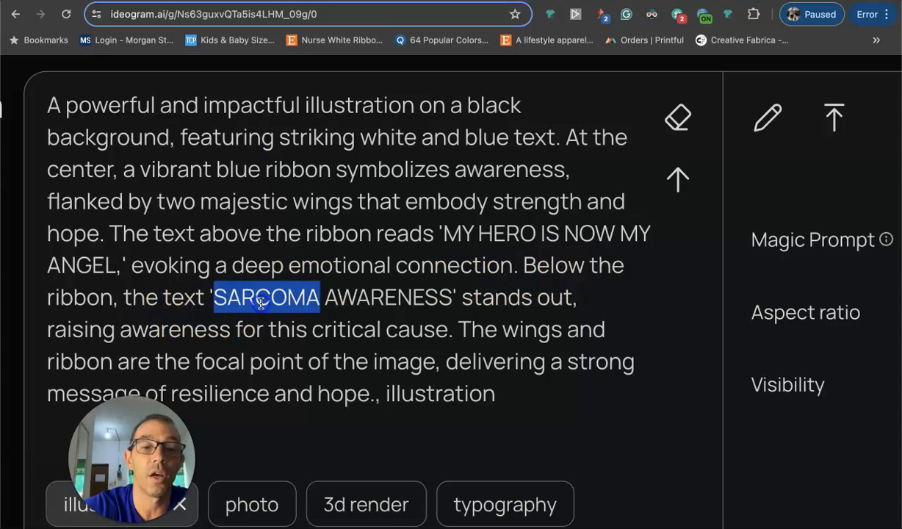
type("COLON CANCER")
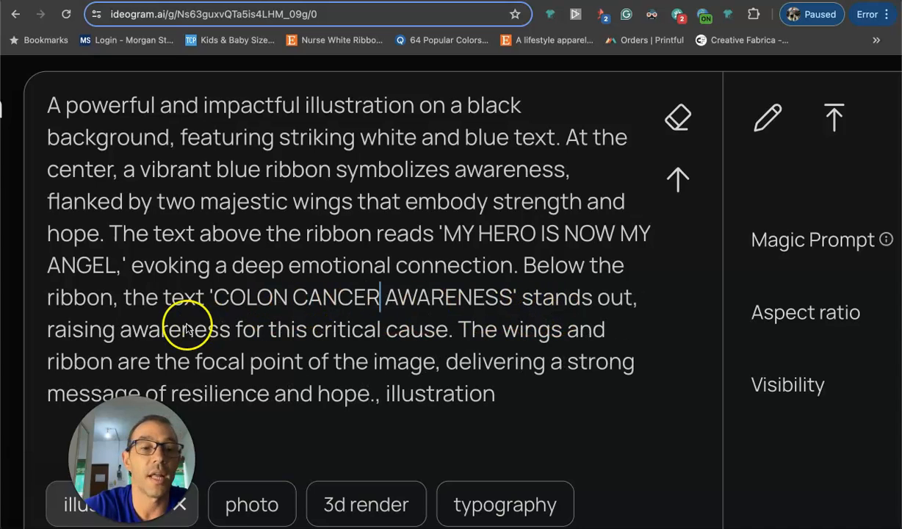
mouse_move(223, 345)
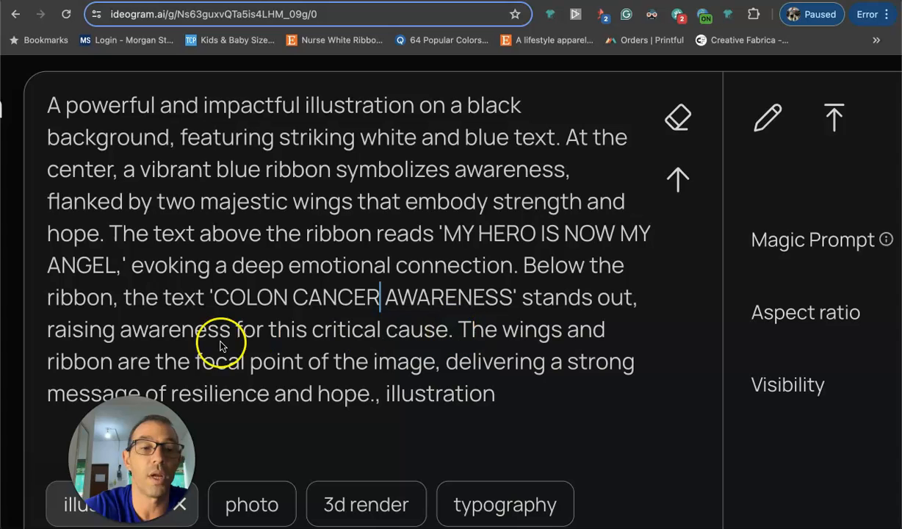
mouse_move(381, 338)
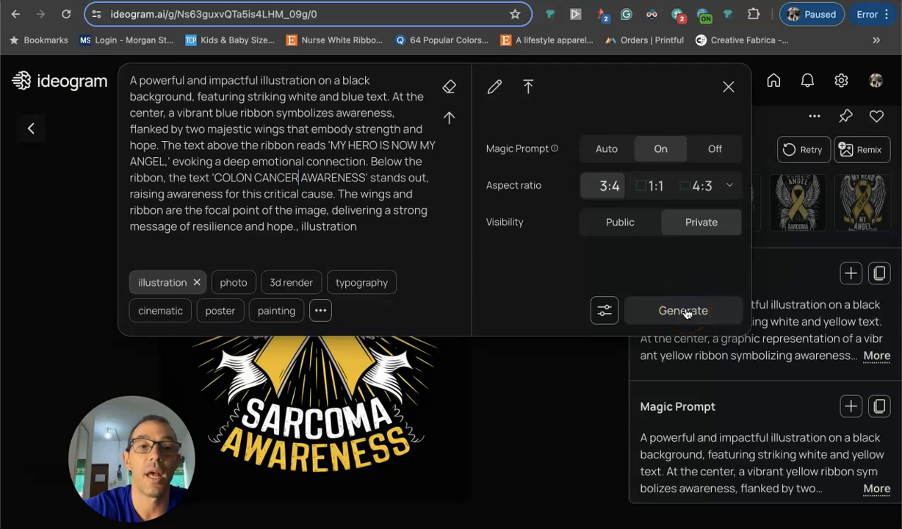
Generate the blue winged Colon Cancer Awareness ribbon designs into the private gallery.
left_click(682, 310)
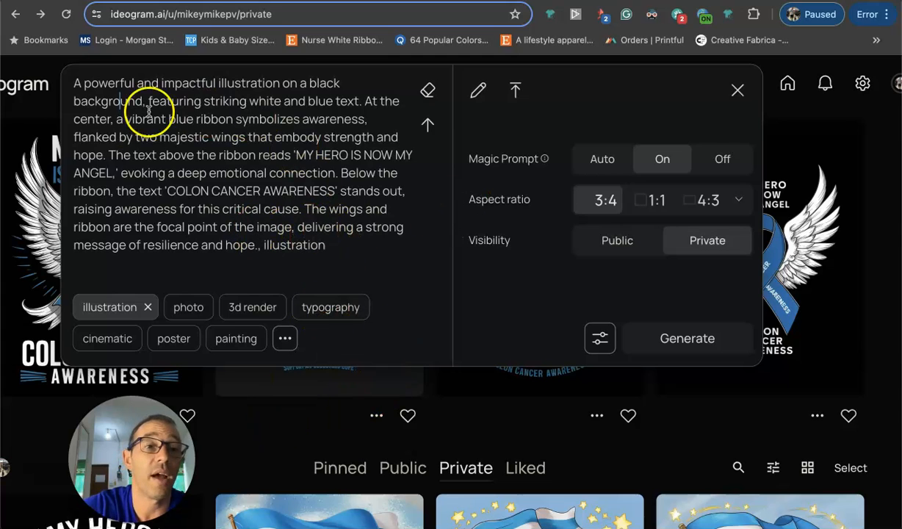
mouse_move(254, 259)
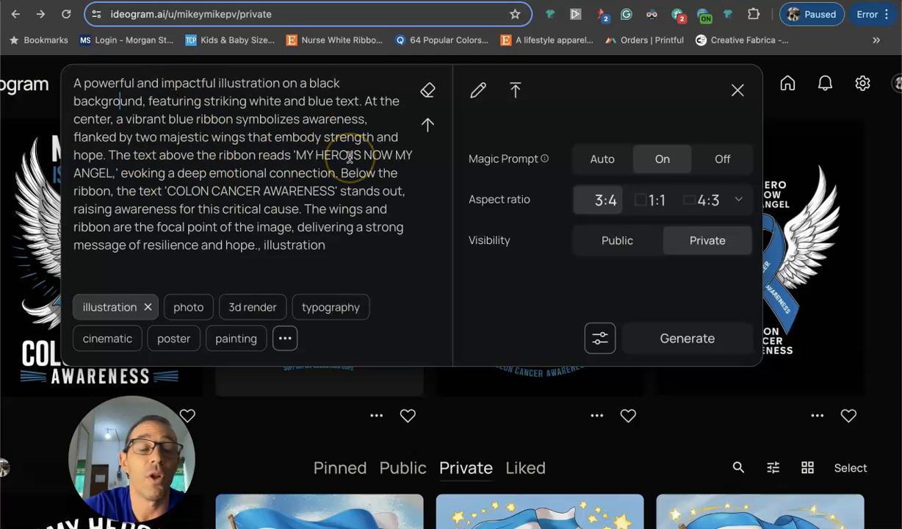
mouse_move(278, 423)
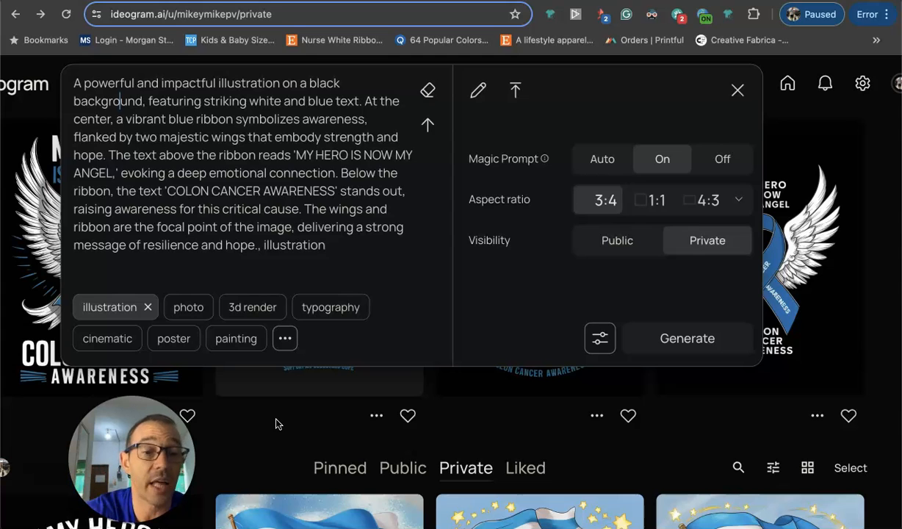
left_click(737, 89)
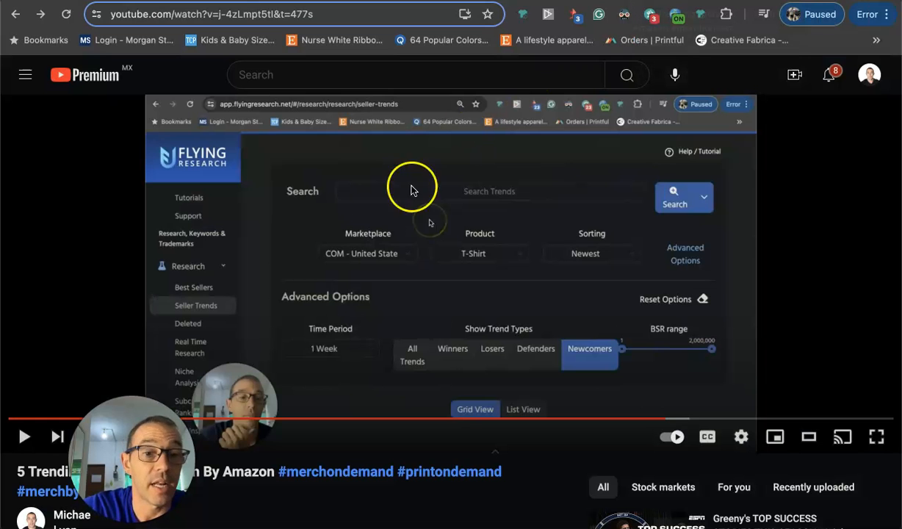
Bring up the channel's Join membership dialog listing Bronze, Silver and Gold tiers.
scroll("down", 3)
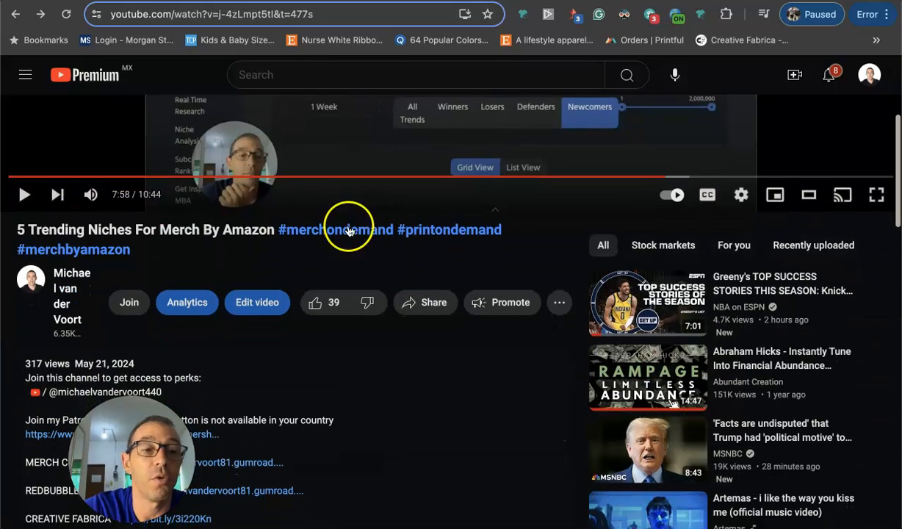
left_click(130, 302)
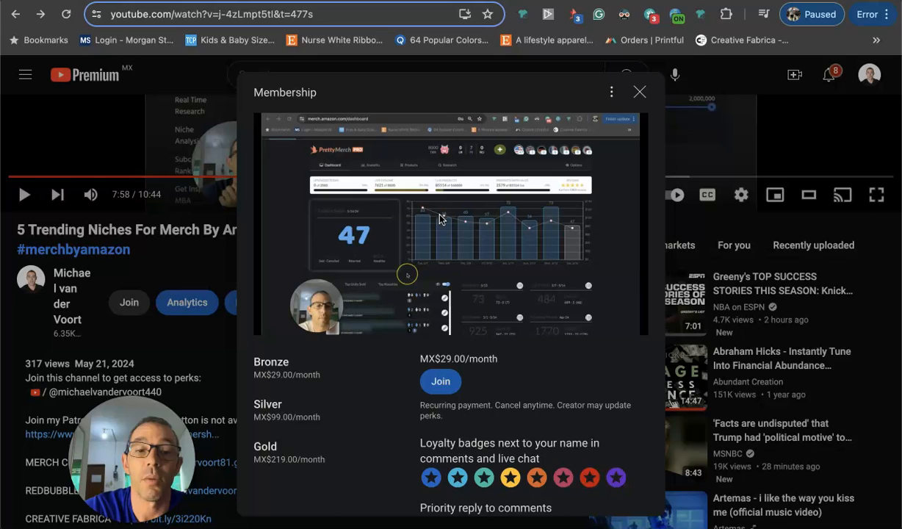
scroll("down", 3)
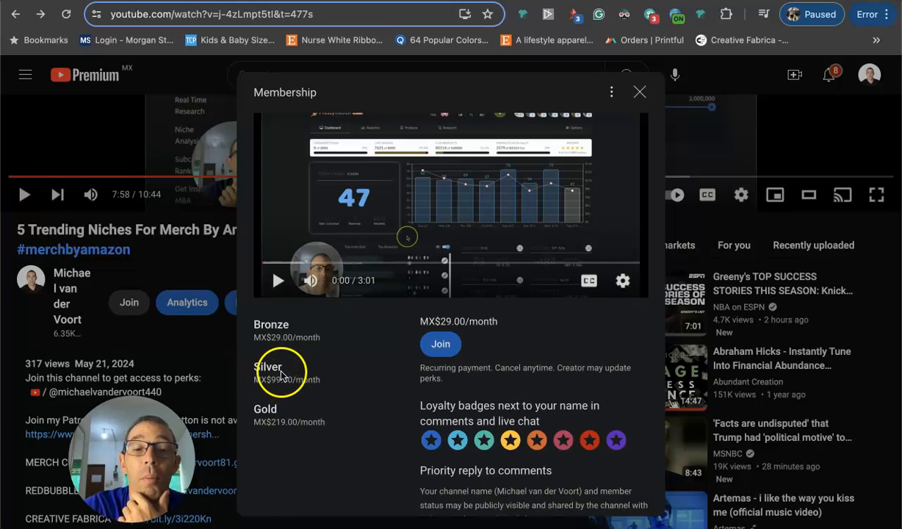
mouse_move(332, 336)
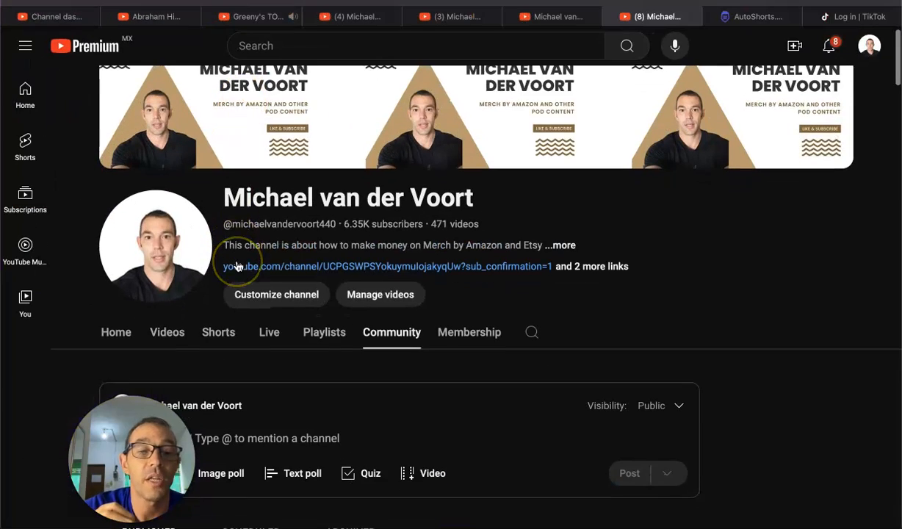
Browse the members-only Community posts with Ideogram prompts, then return to the membership tiers.
scroll("down", 3)
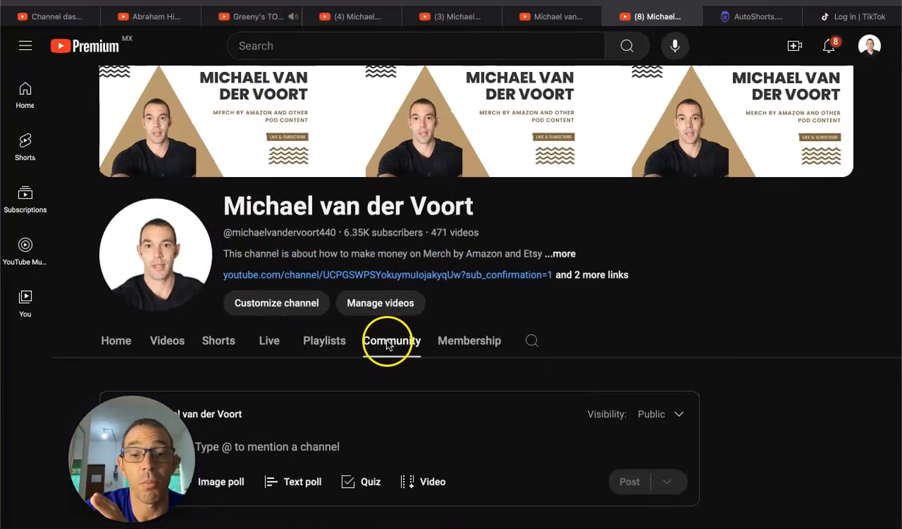
scroll("down", 3)
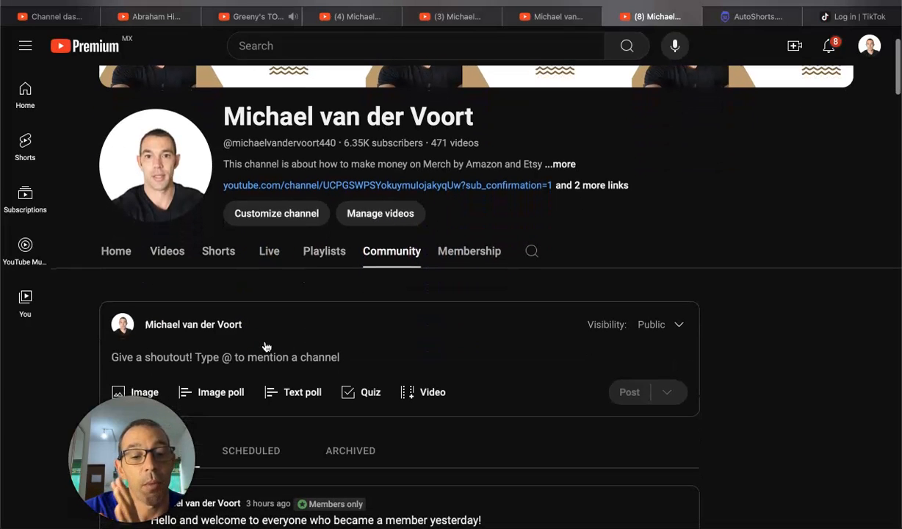
scroll("down", 3)
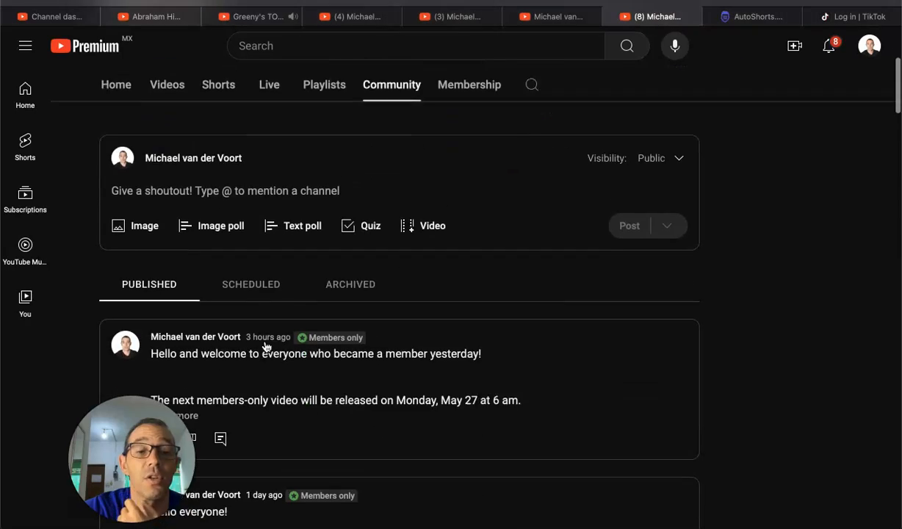
scroll("down", 3)
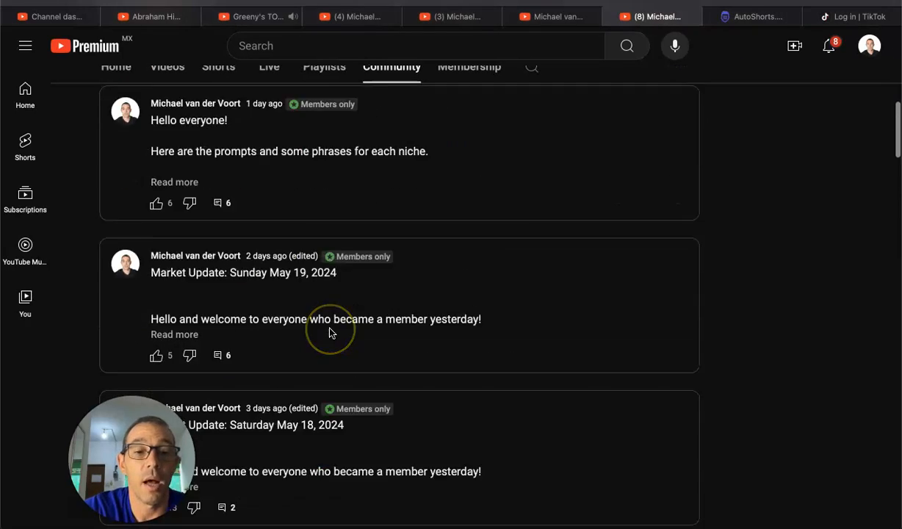
scroll("down", 3)
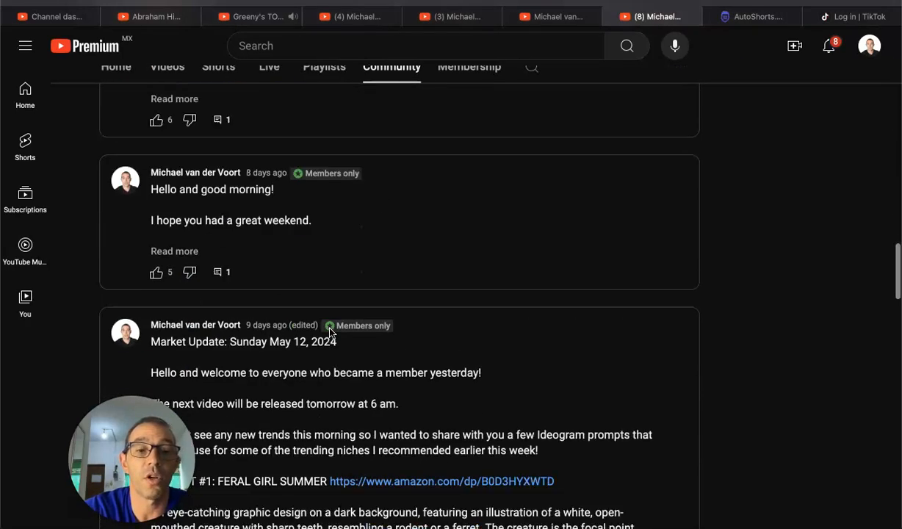
scroll("down", 3)
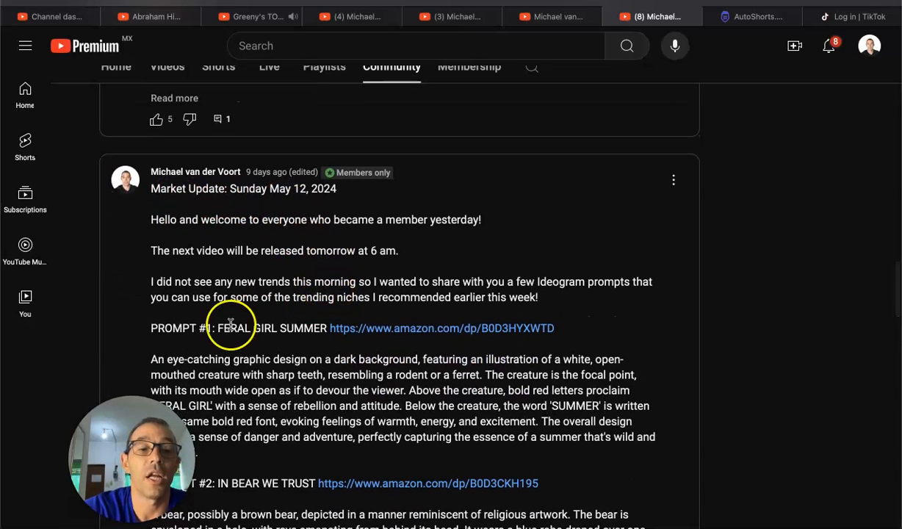
scroll("down", 3)
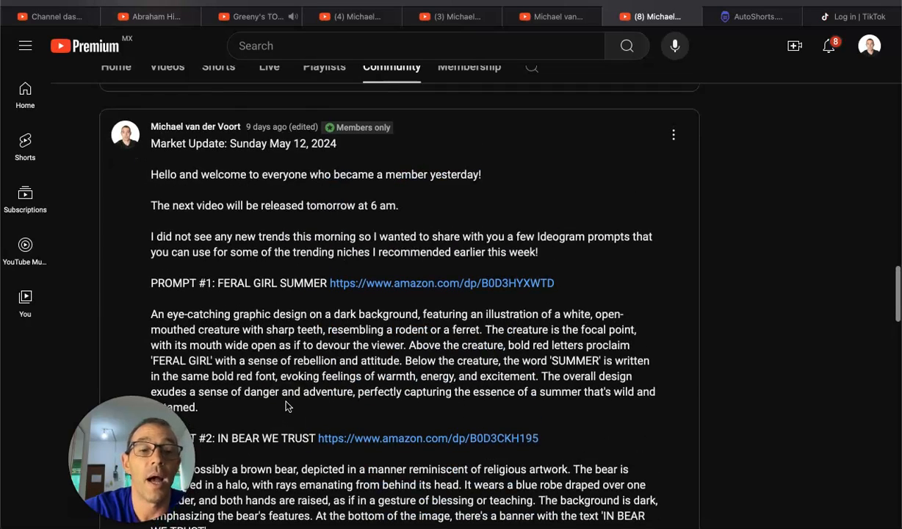
scroll("down", 3)
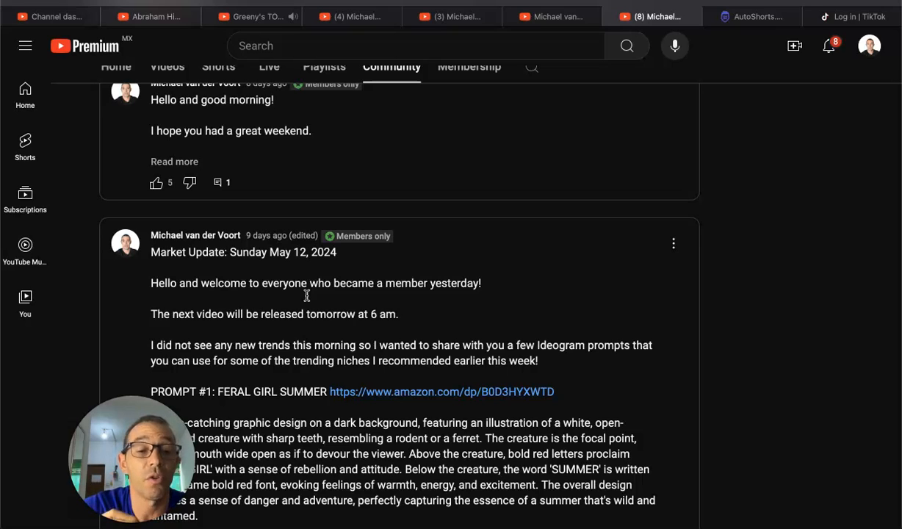
key("mission_control")
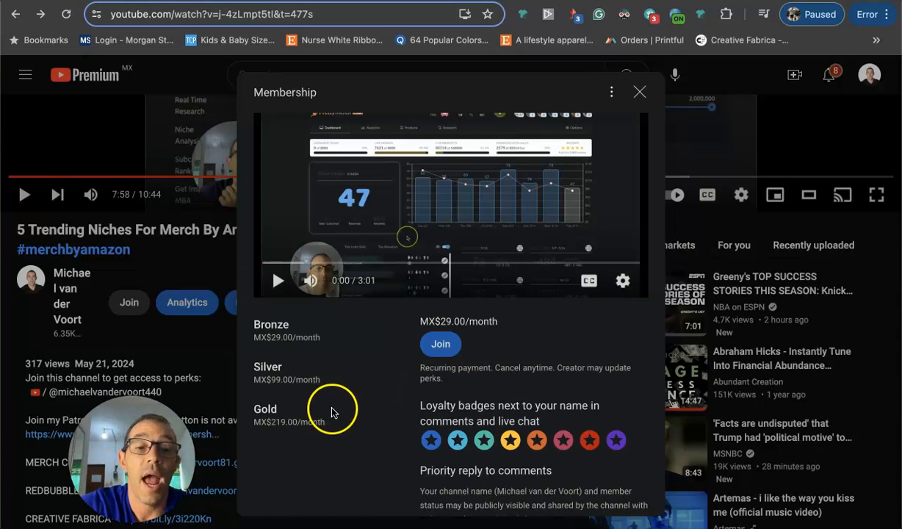
mouse_move(382, 435)
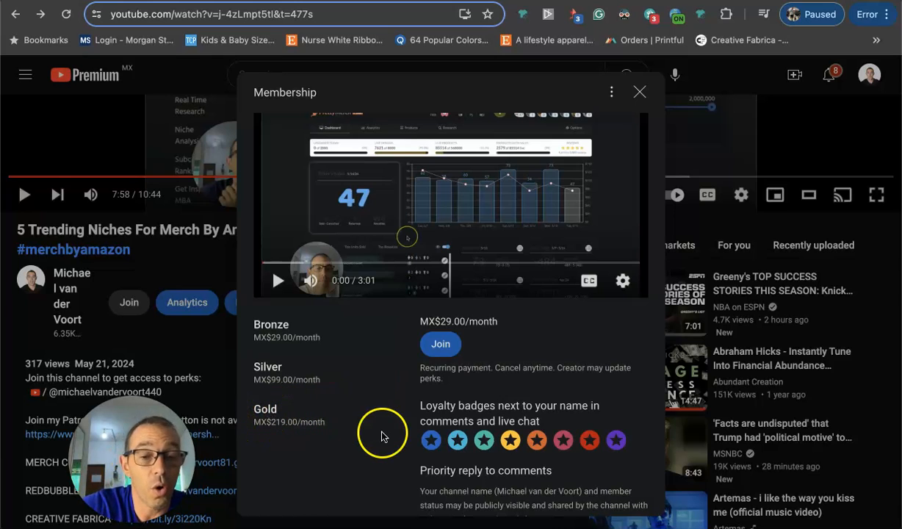
mouse_move(286, 382)
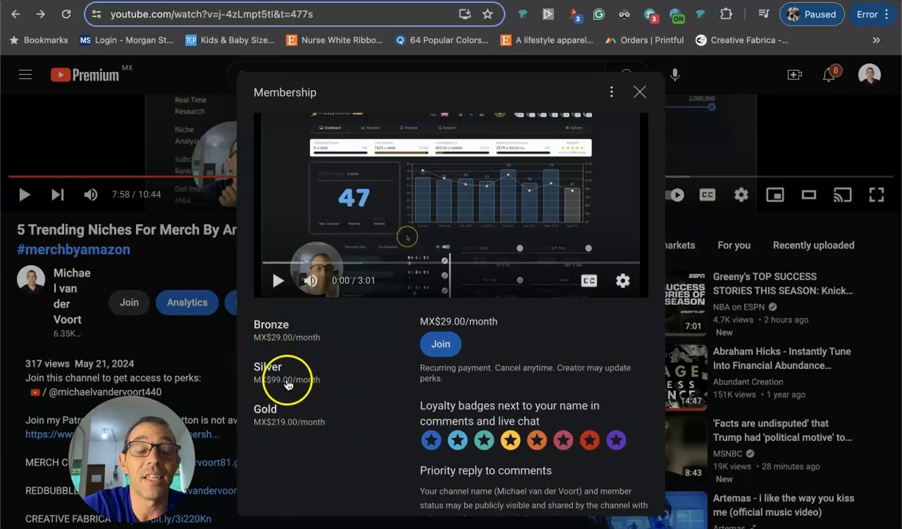
mouse_move(393, 440)
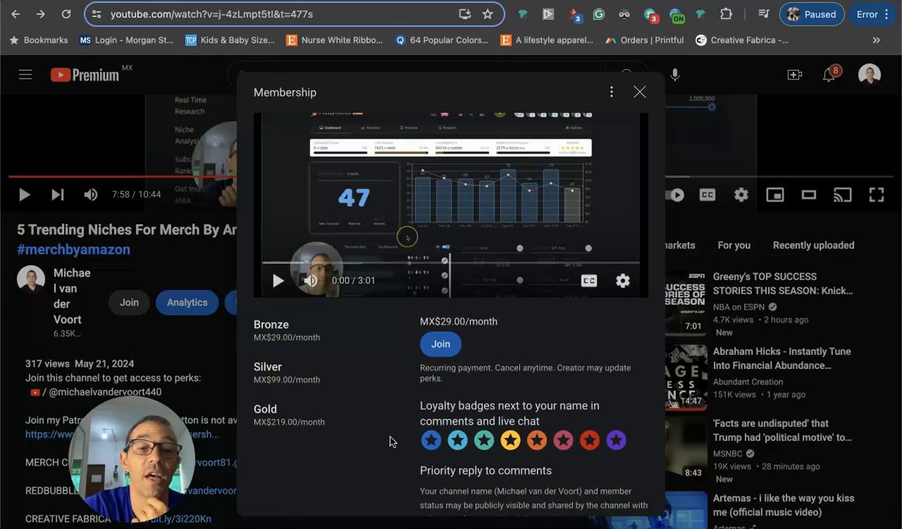
mouse_move(368, 383)
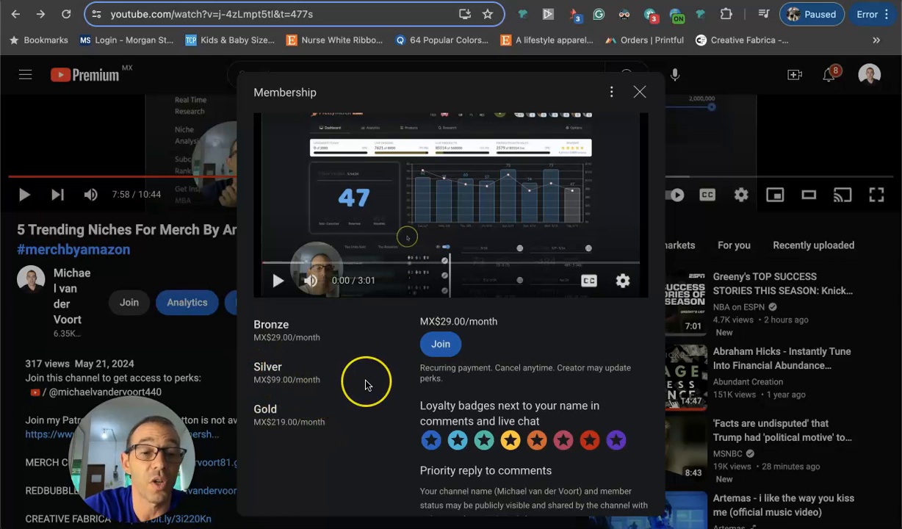
mouse_move(382, 421)
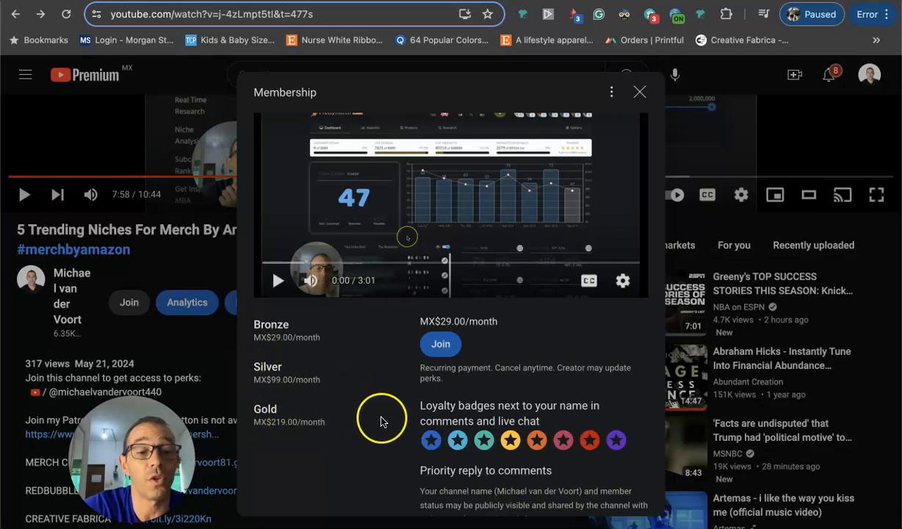
mouse_move(404, 360)
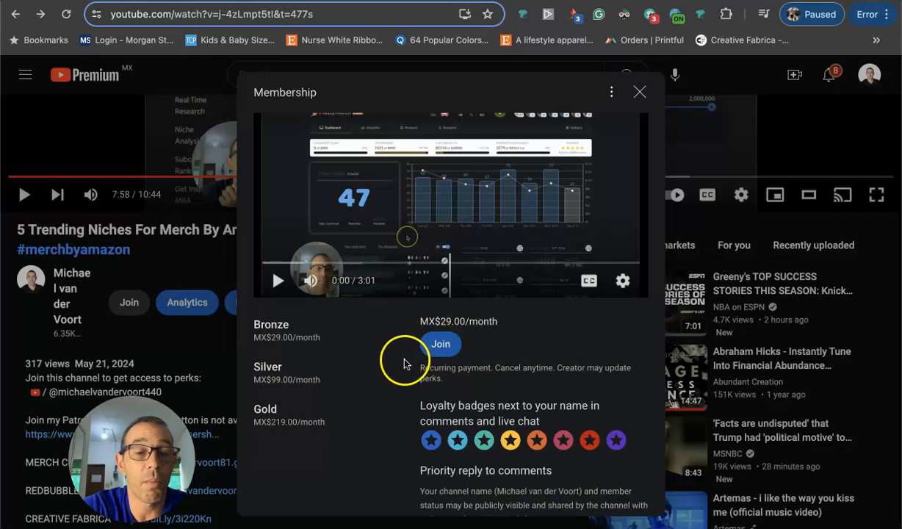
mouse_move(641, 90)
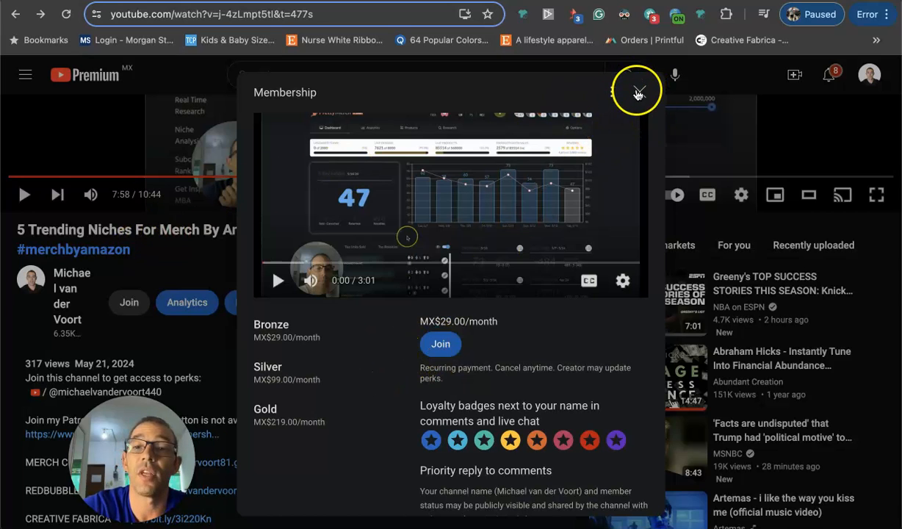
Close the Membership tiers dialog to return to the video description.
left_click(638, 91)
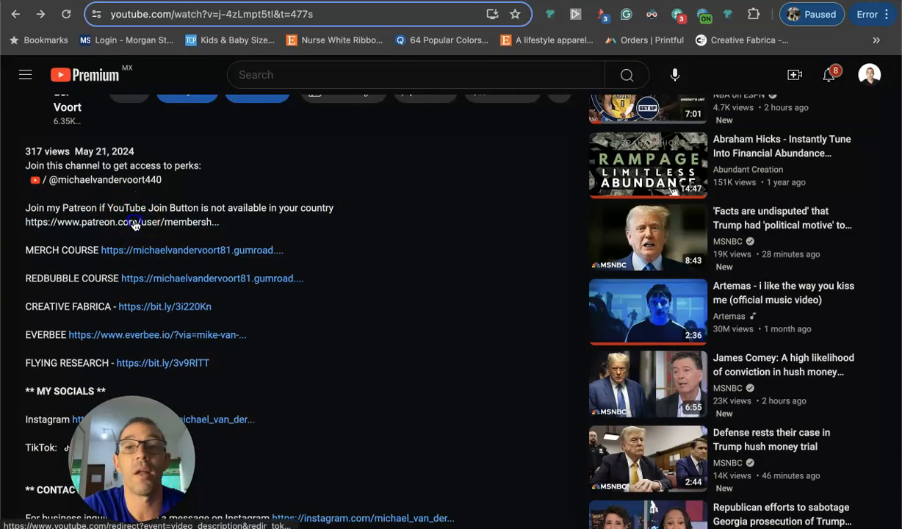
Open the Patreon membership page from the description, then move on to the Gumroad course tab.
left_click(125, 222)
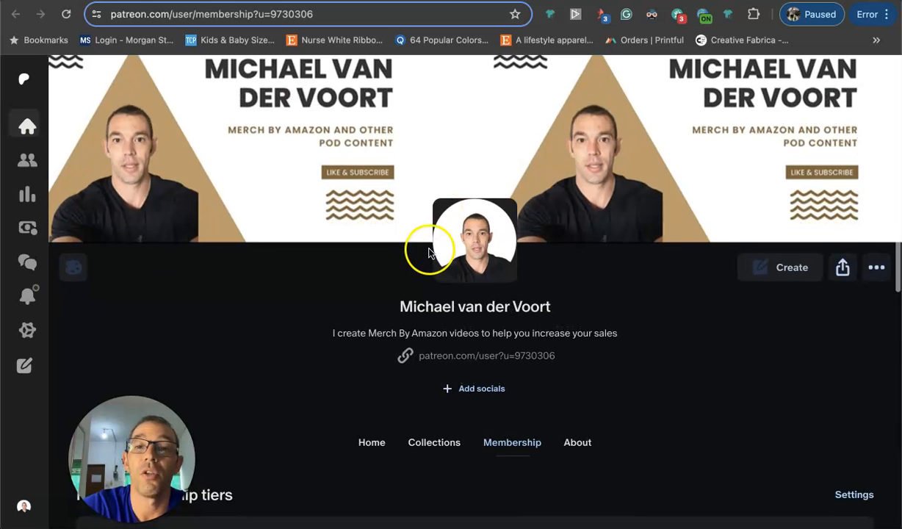
scroll("down", 3)
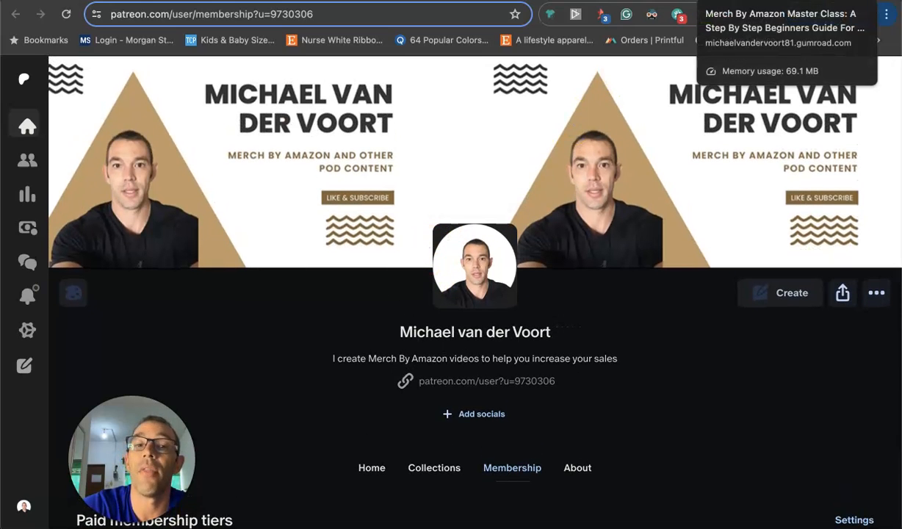
left_click(785, 28)
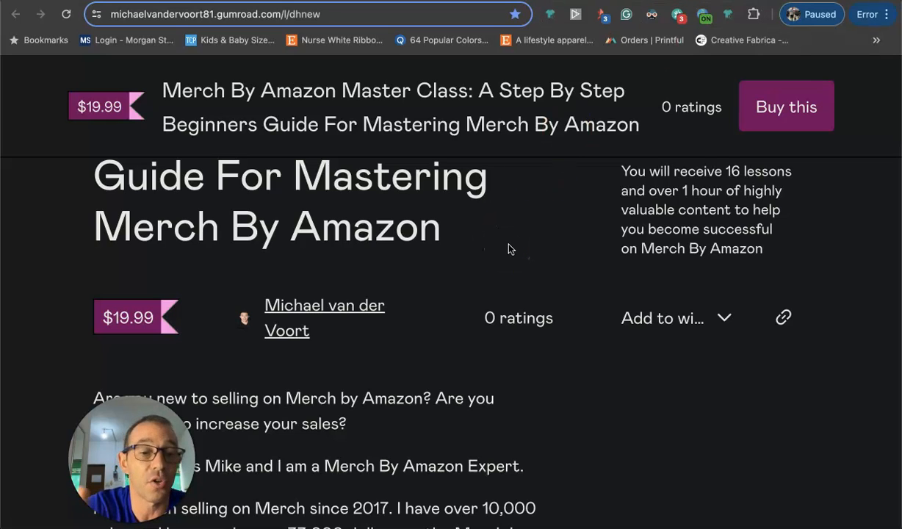
Scroll through the $19.99 Merch By Amazon Master Class page with its 16 lessons.
scroll("up", 3)
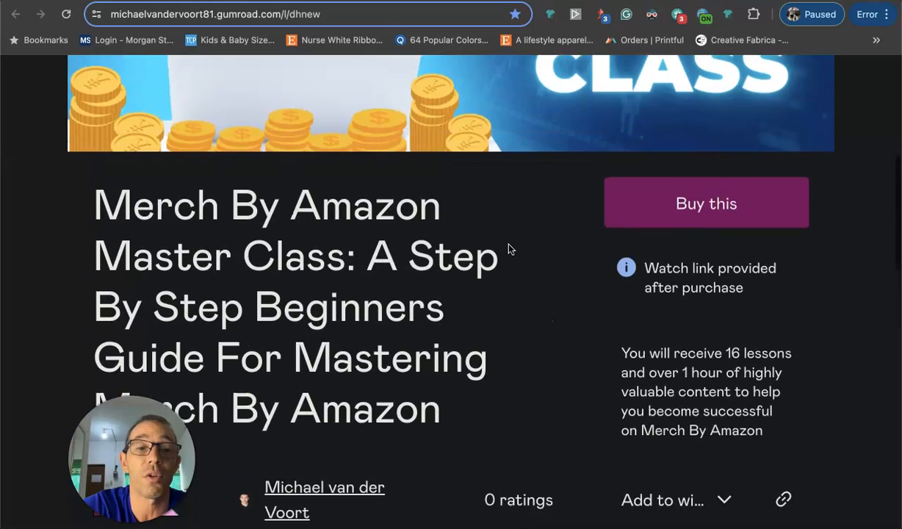
scroll("down", 3)
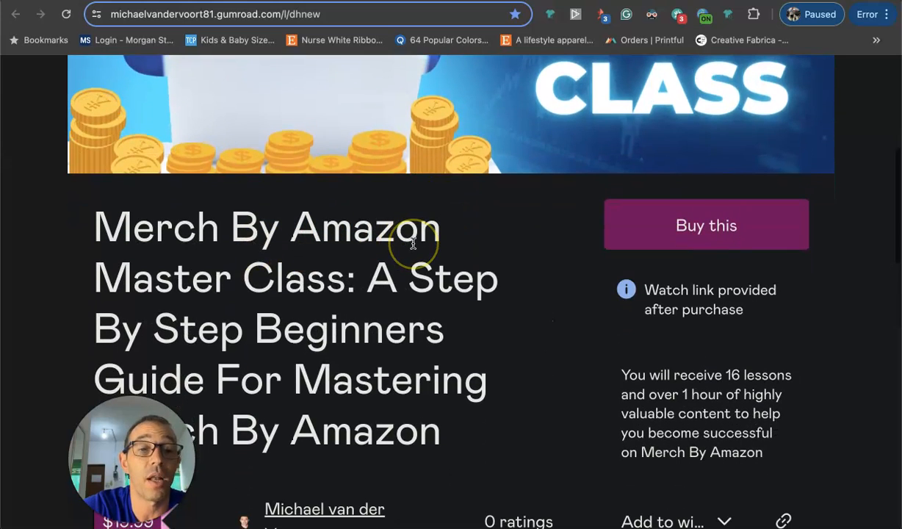
scroll("down", 3)
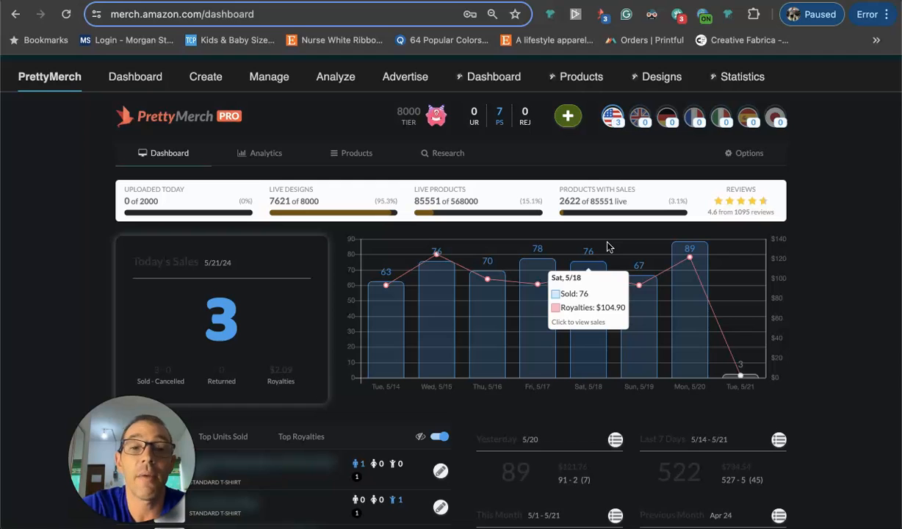
mouse_move(326, 237)
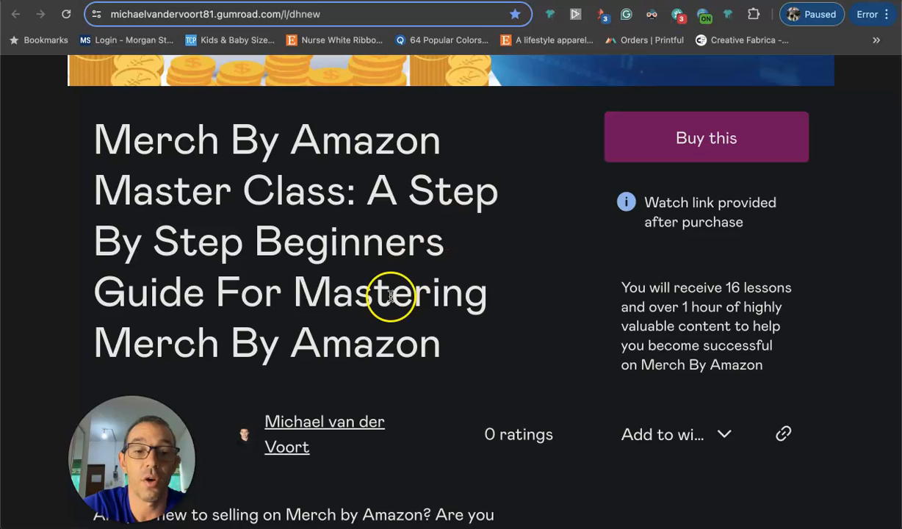
Scroll down the Master Class listing after reviewing the Merch dashboard.
scroll("down", 3)
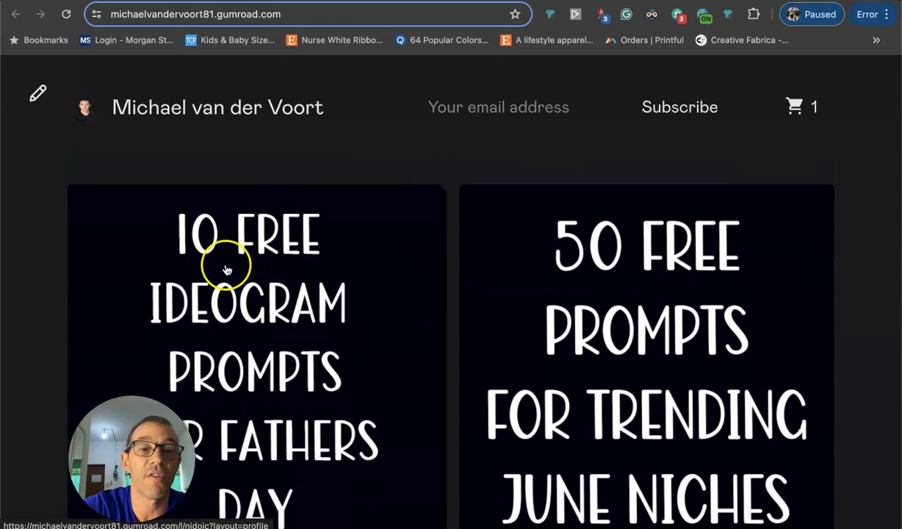
Scroll the Gumroad storefront to the free prompt packs for trending niches.
scroll("down", 3)
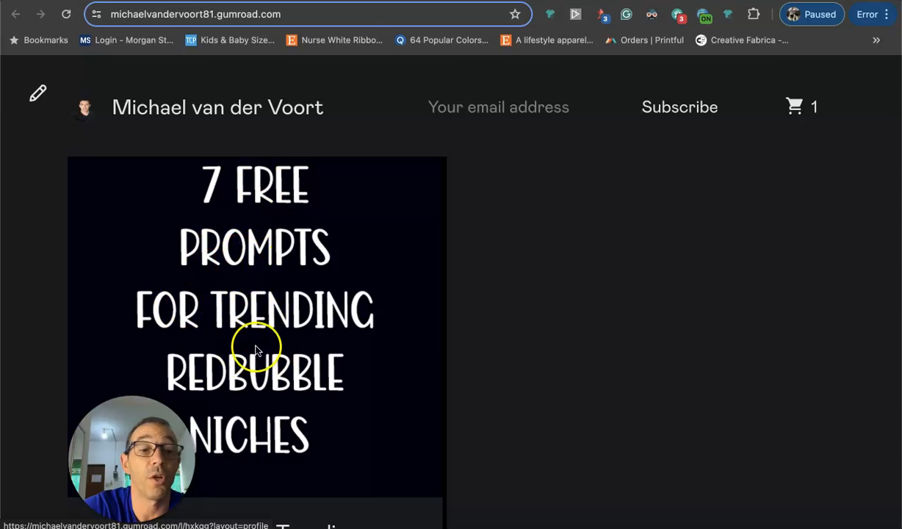
mouse_move(367, 261)
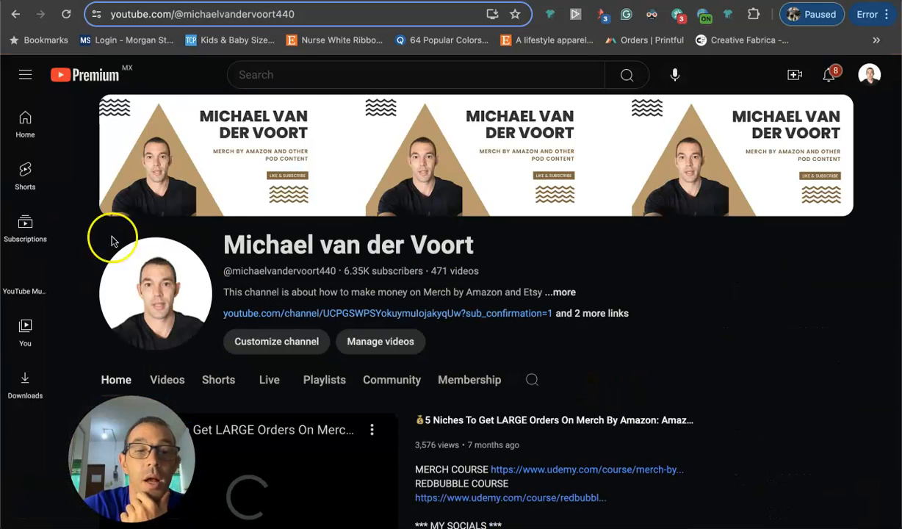
Browse the channel page and its full Videos list.
scroll("down", 3)
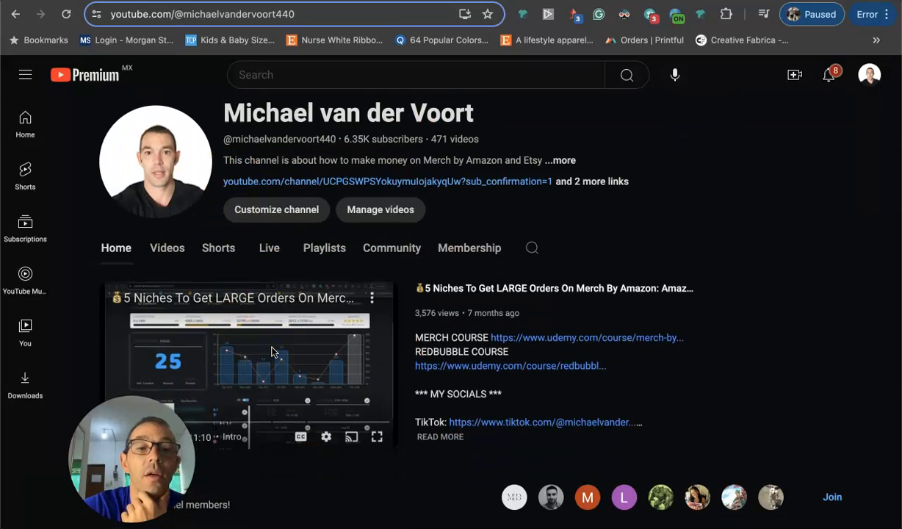
scroll("down", 3)
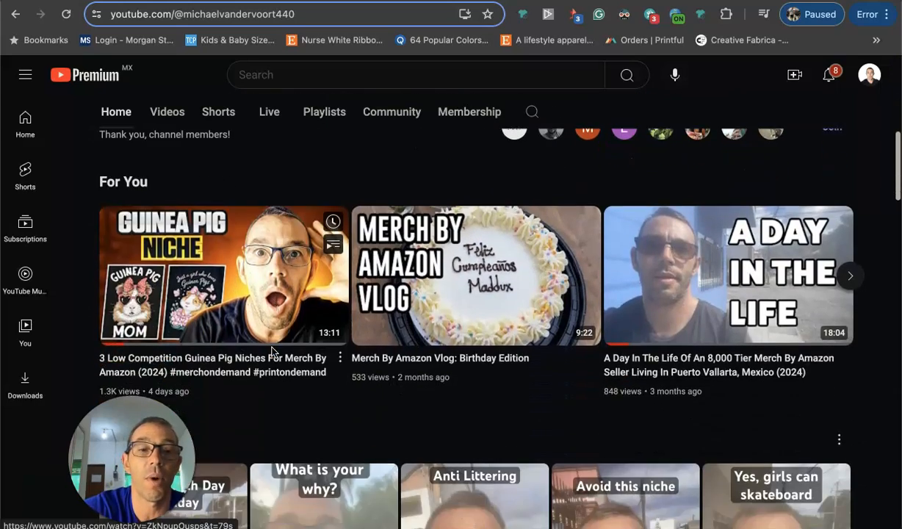
left_click(168, 112)
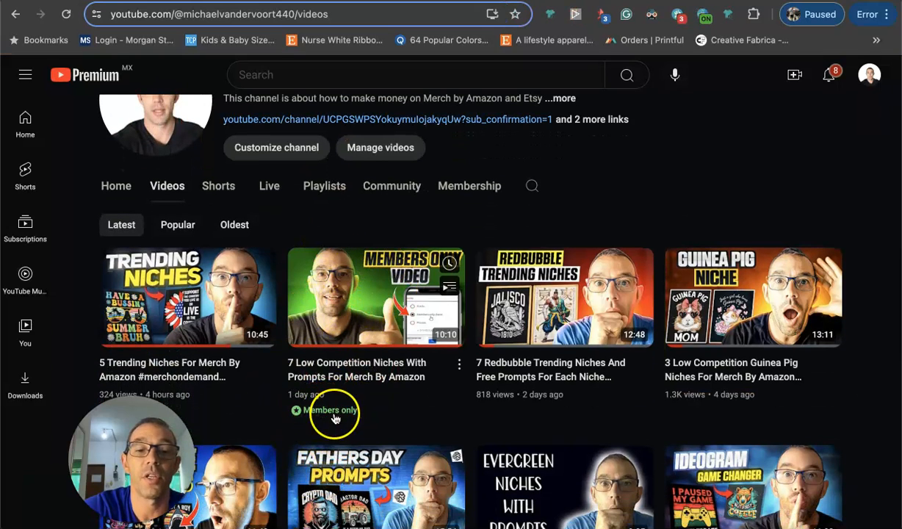
scroll("down", 3)
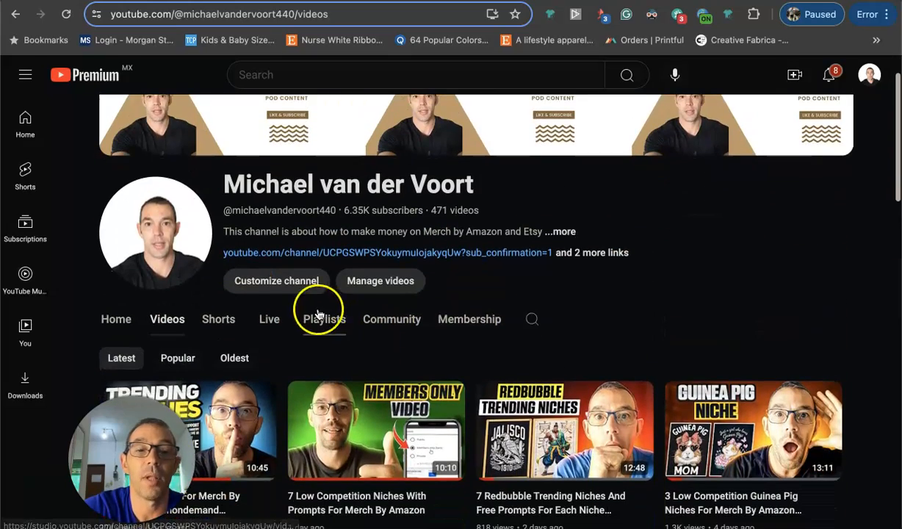
Show the channel's playlists such as Ideogram AI Prompts and AI Stocks.
left_click(323, 319)
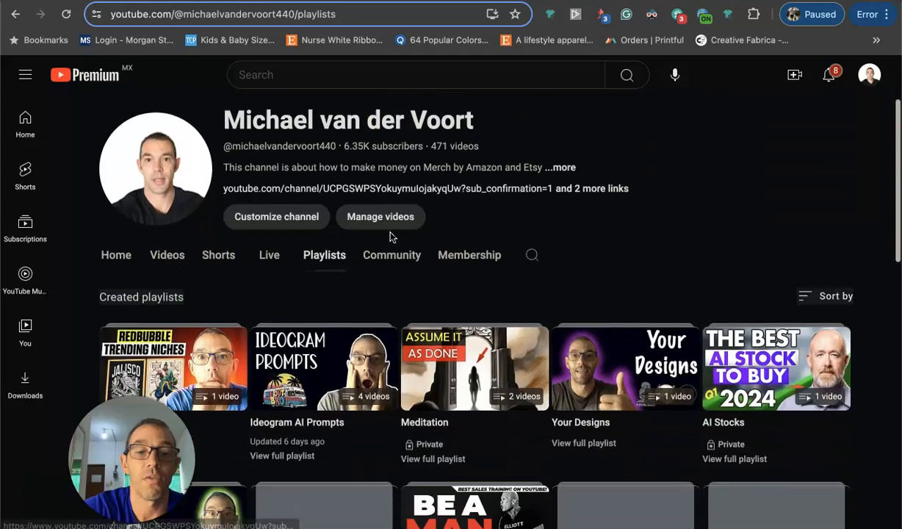
scroll("down", 3)
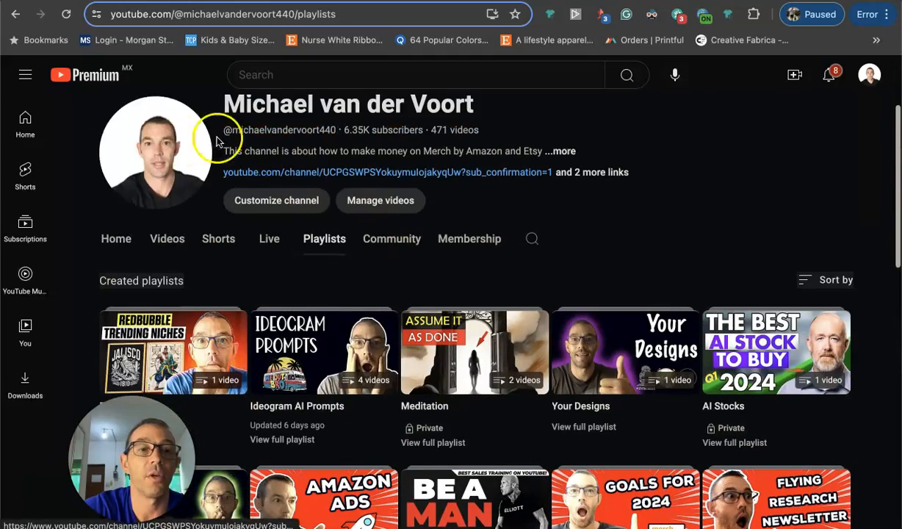
Return to the channel Home and scroll through the Vlogs, Goals and Audiobooks shelves.
left_click(115, 238)
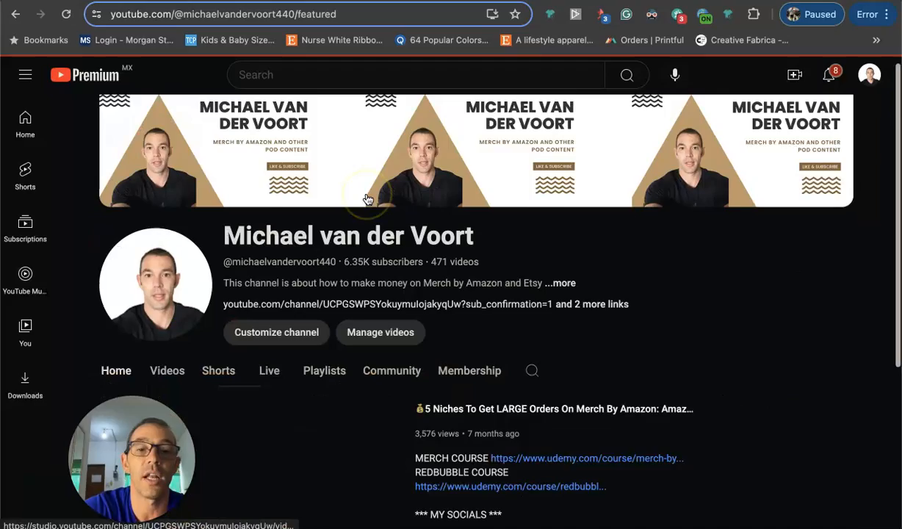
scroll("down", 3)
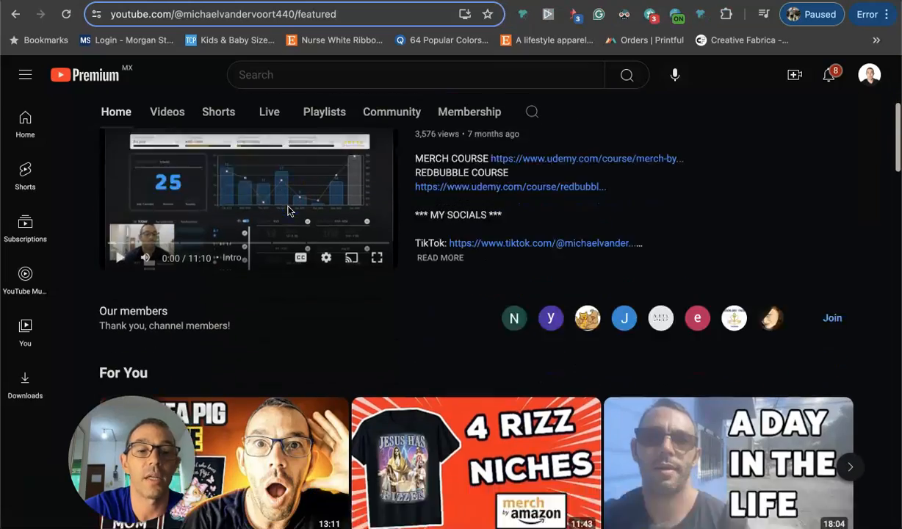
scroll("down", 3)
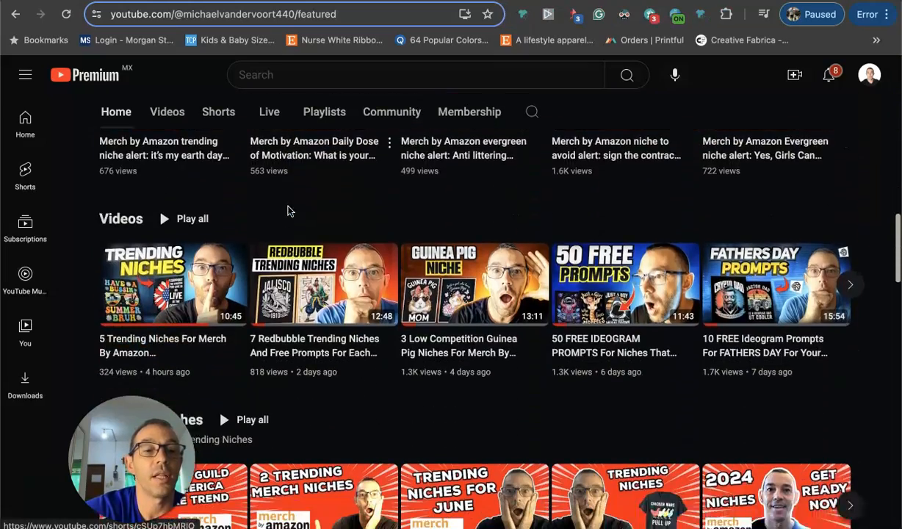
scroll("down", 3)
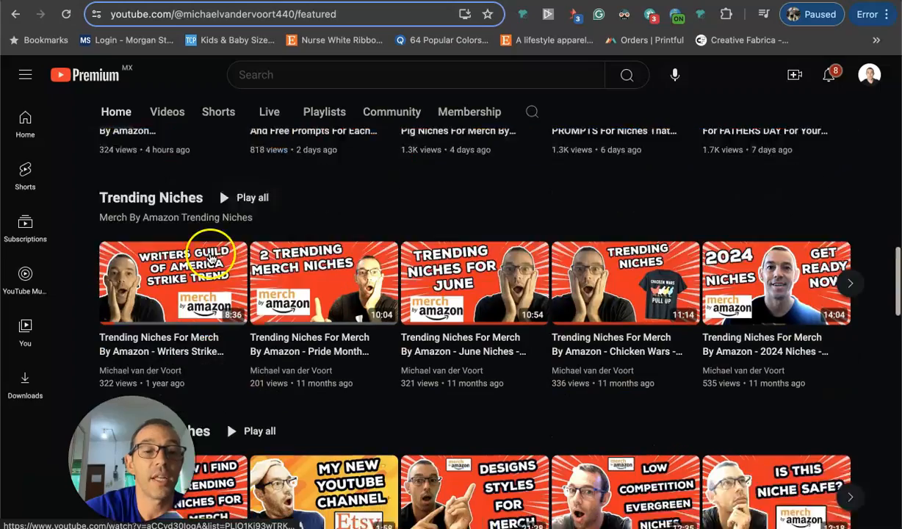
scroll("down", 3)
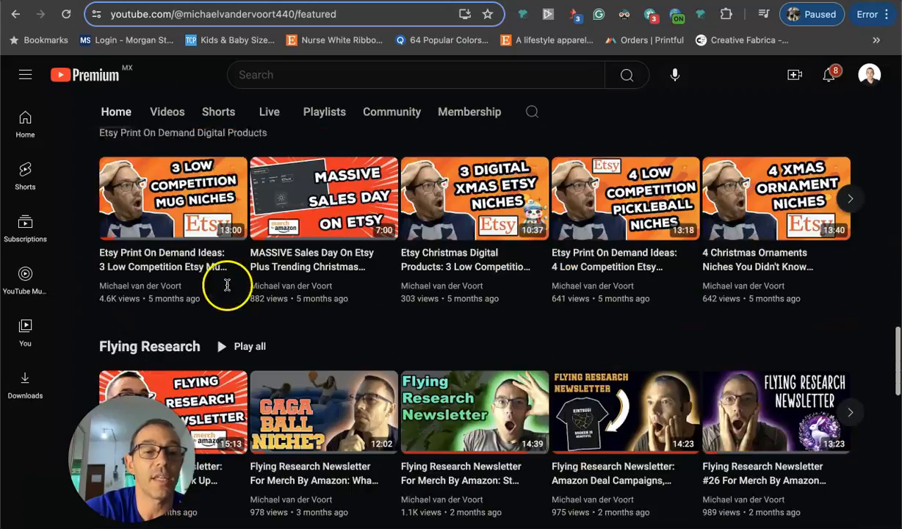
scroll("down", 3)
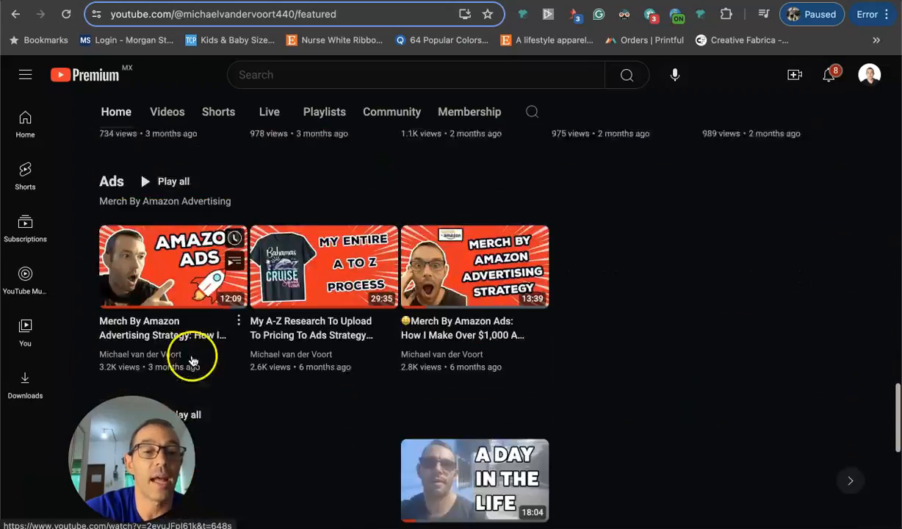
scroll("down", 3)
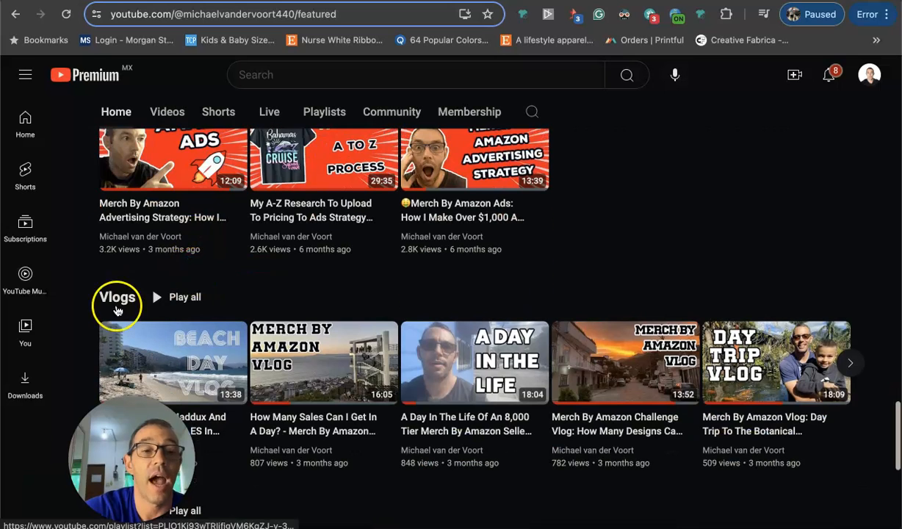
scroll("down", 3)
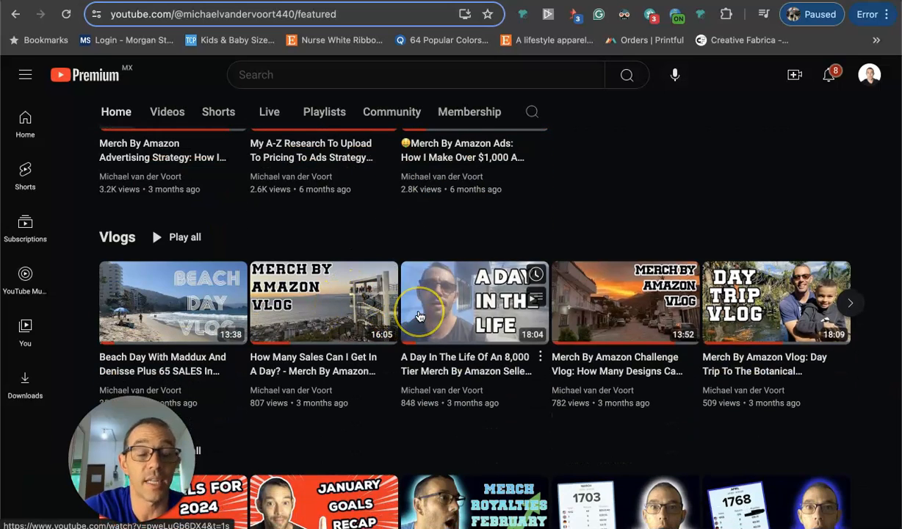
mouse_move(419, 316)
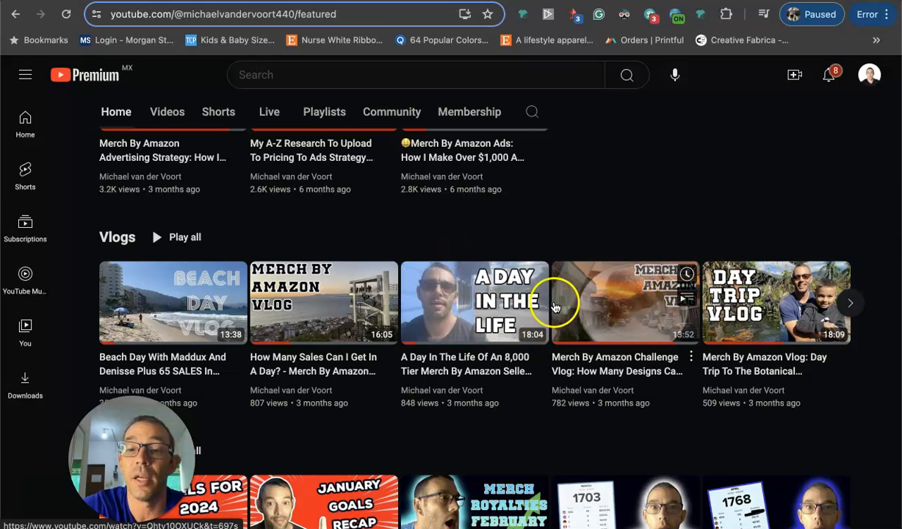
scroll("down", 3)
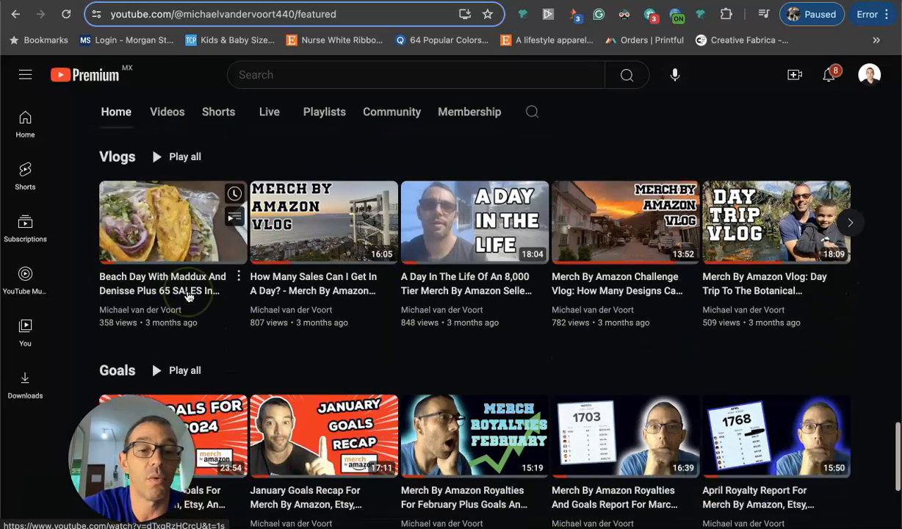
scroll("down", 3)
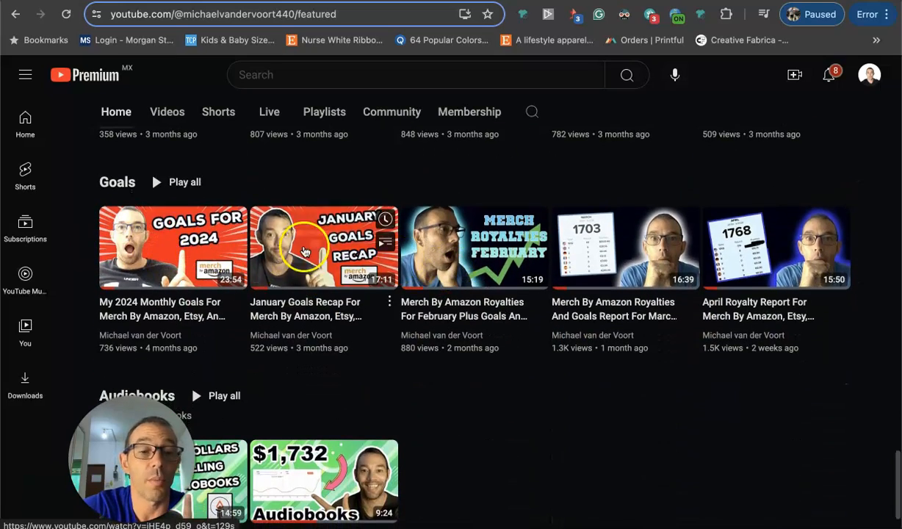
mouse_move(294, 165)
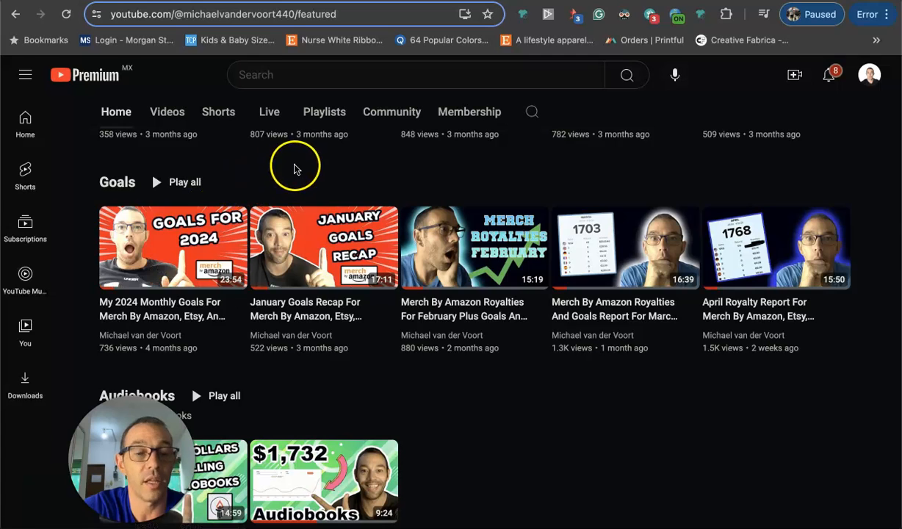
mouse_move(303, 164)
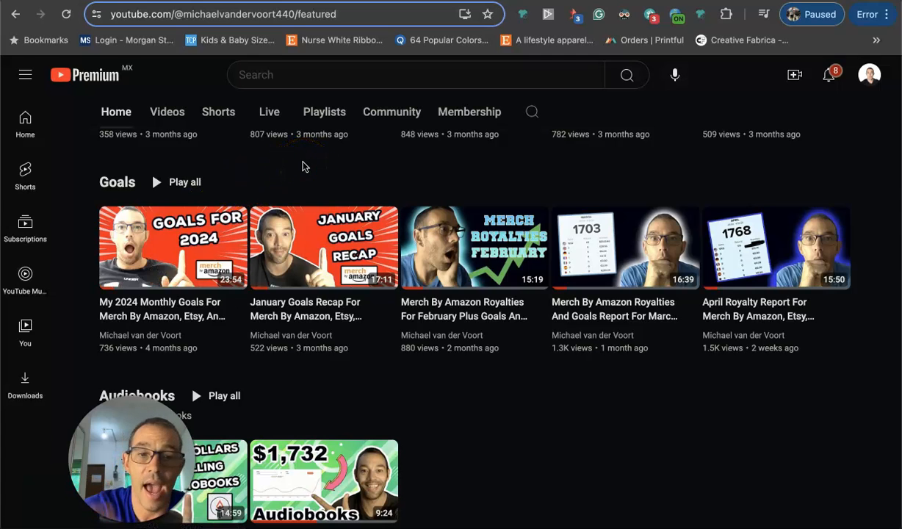
scroll("down", 3)
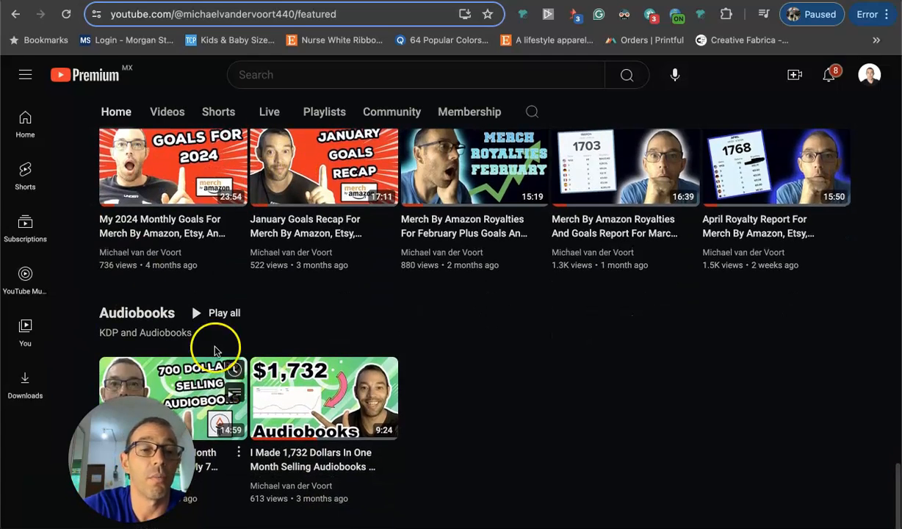
mouse_move(326, 325)
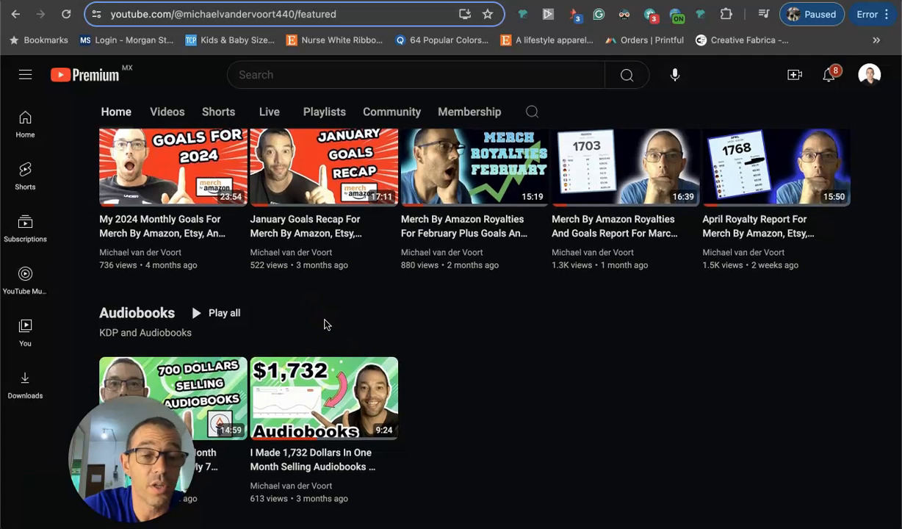